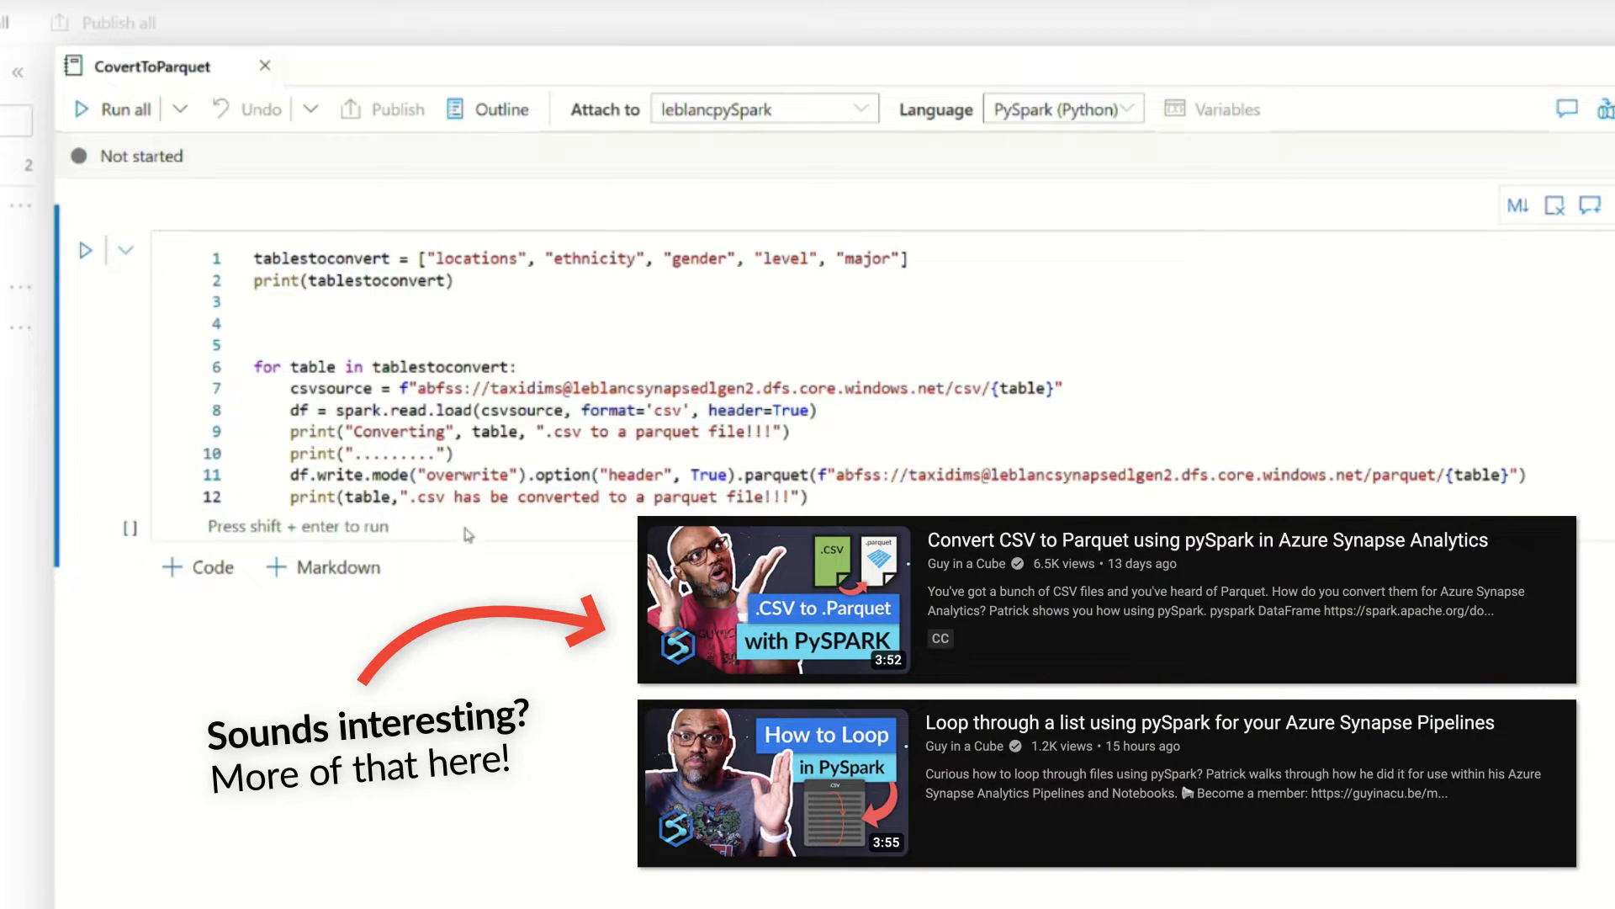
pyautogui.moveTo(464, 536)
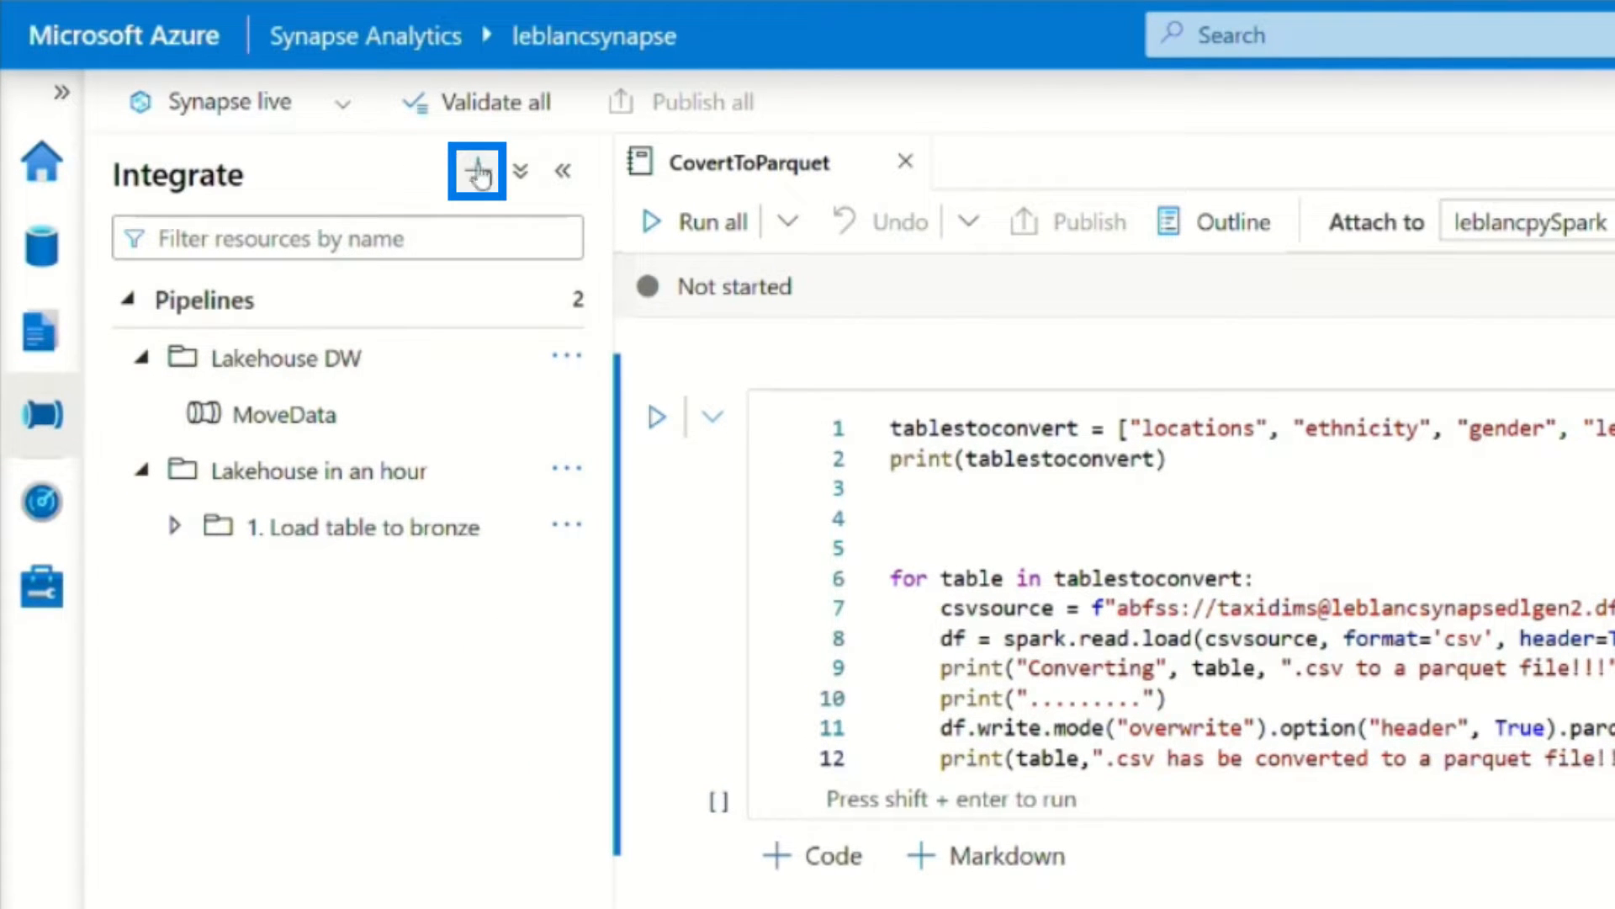
# - Create Pipeline 1 from the Lakehouse DW folder's Actions menu and view its variables pane
pyautogui.click(477, 170)
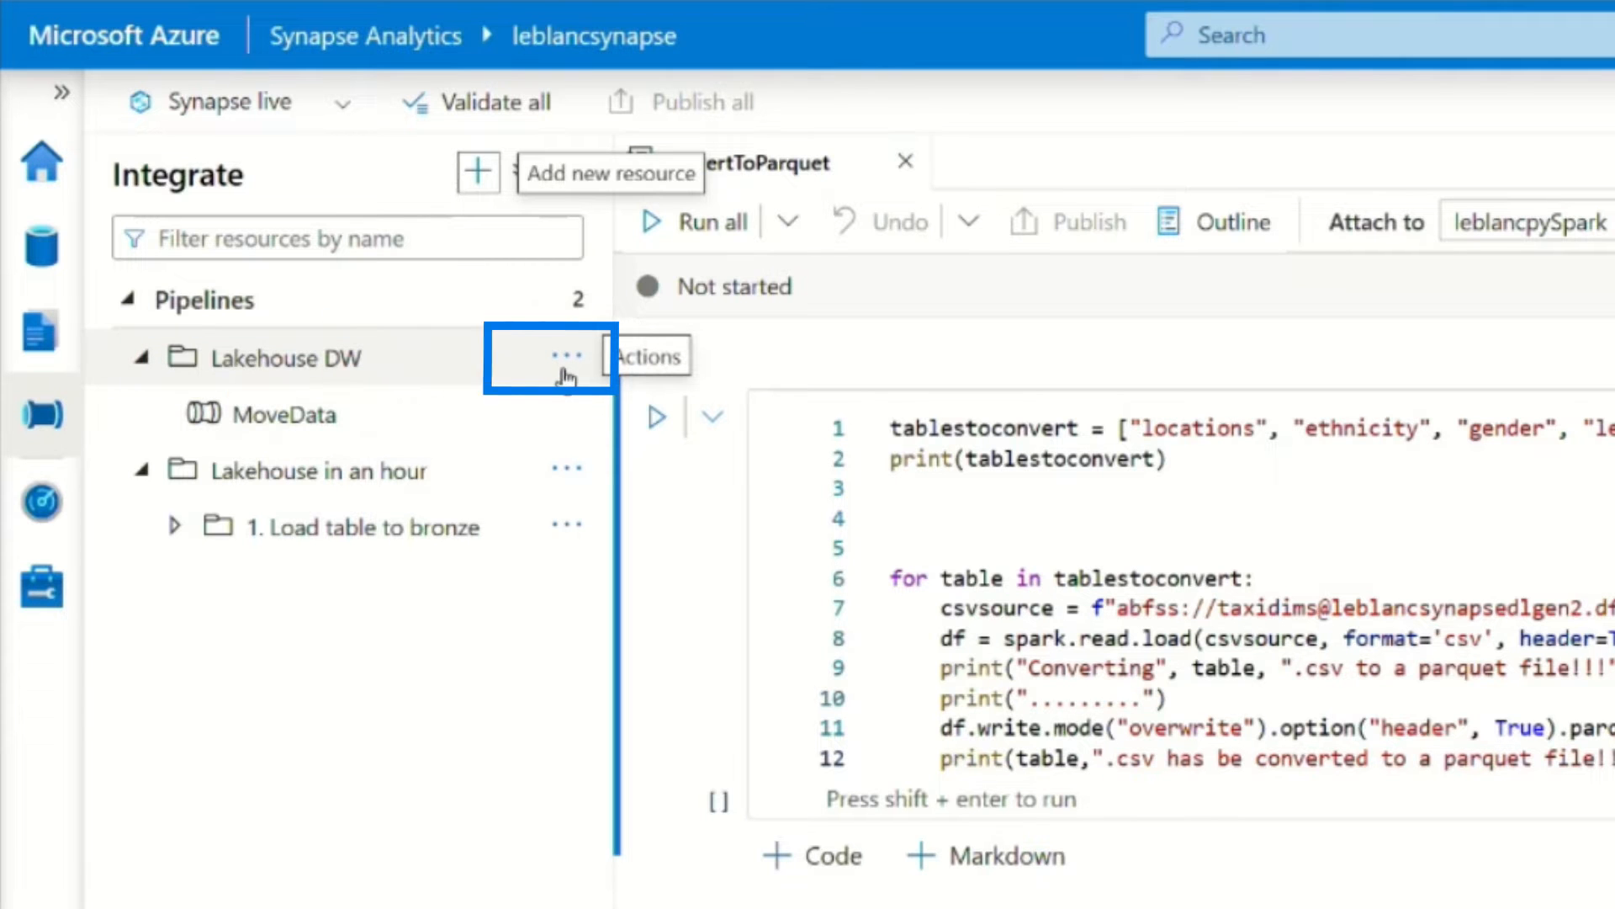
pyautogui.click(564, 356)
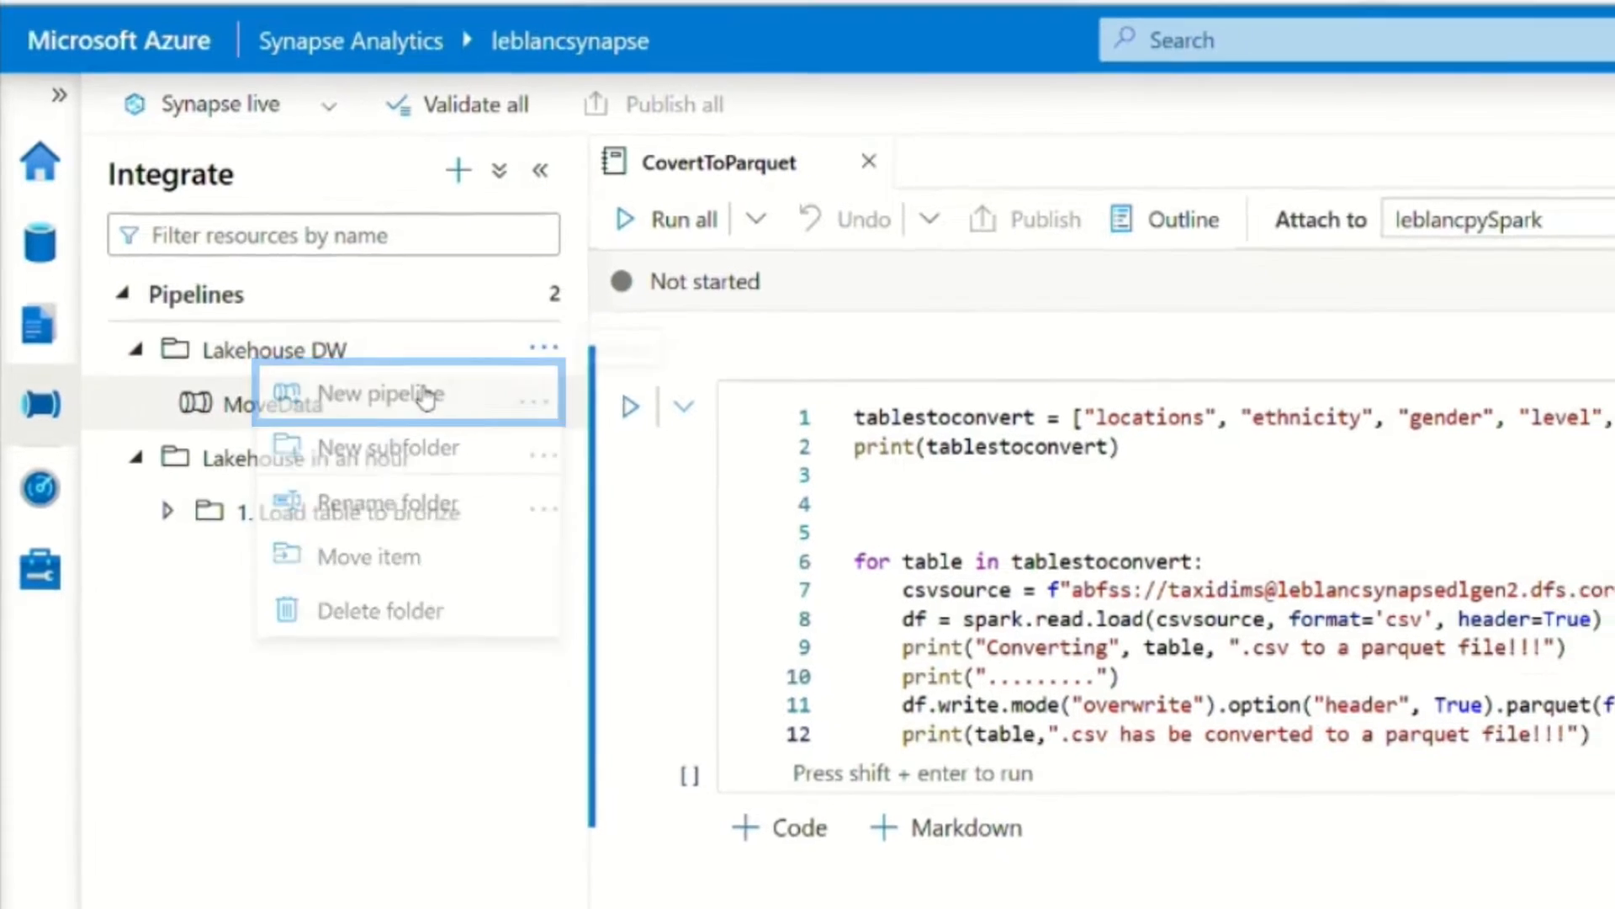
pyautogui.click(386, 393)
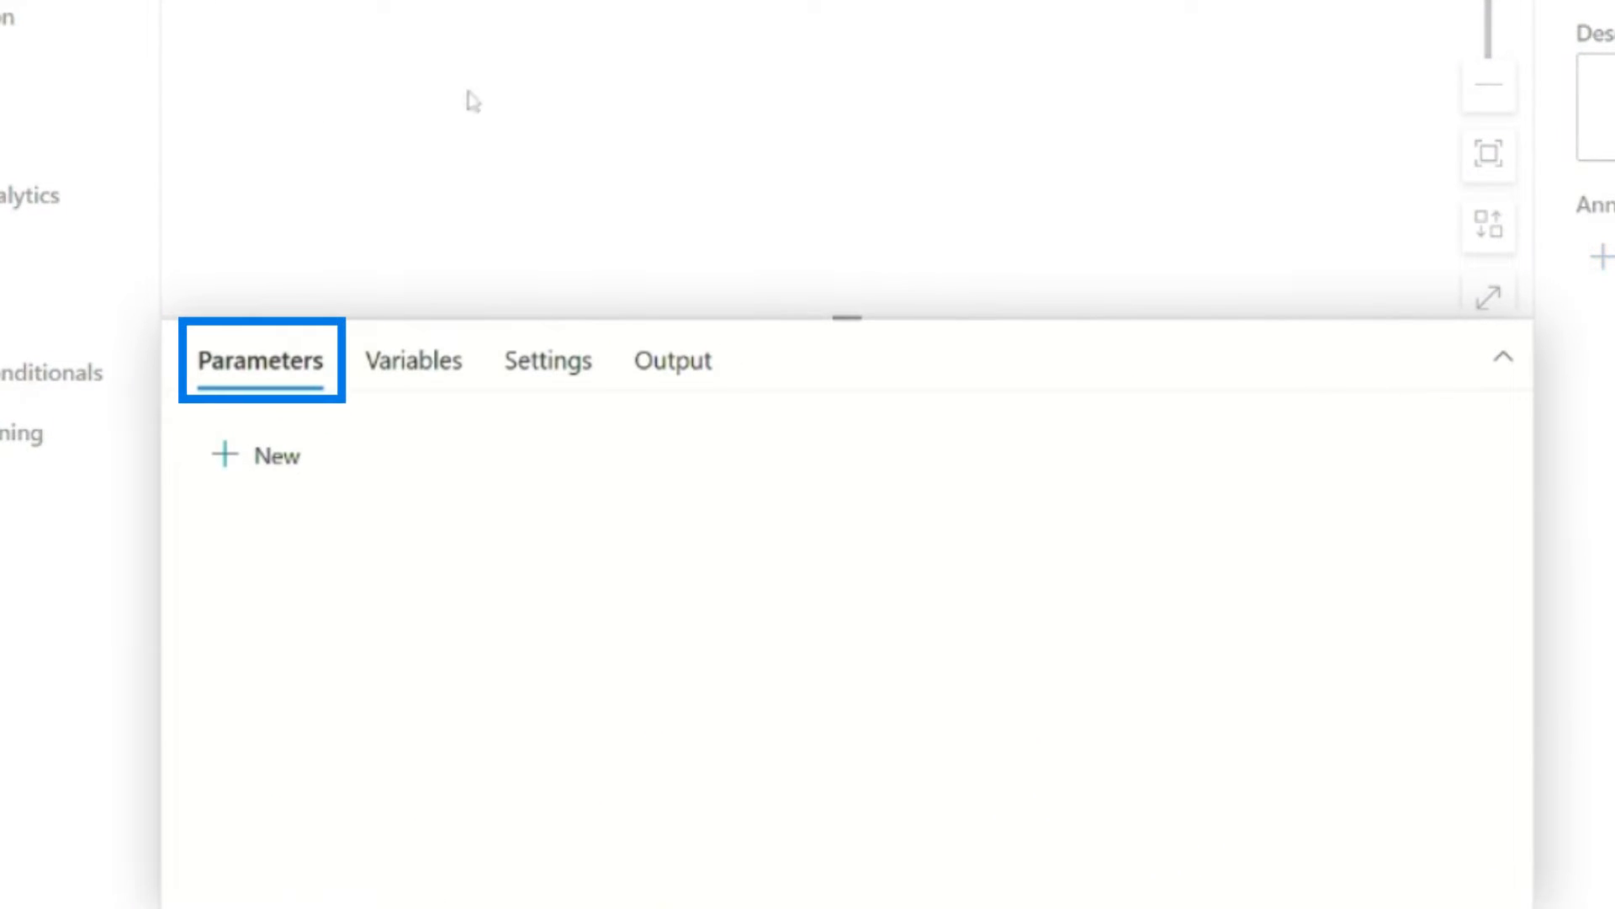
pyautogui.click(410, 361)
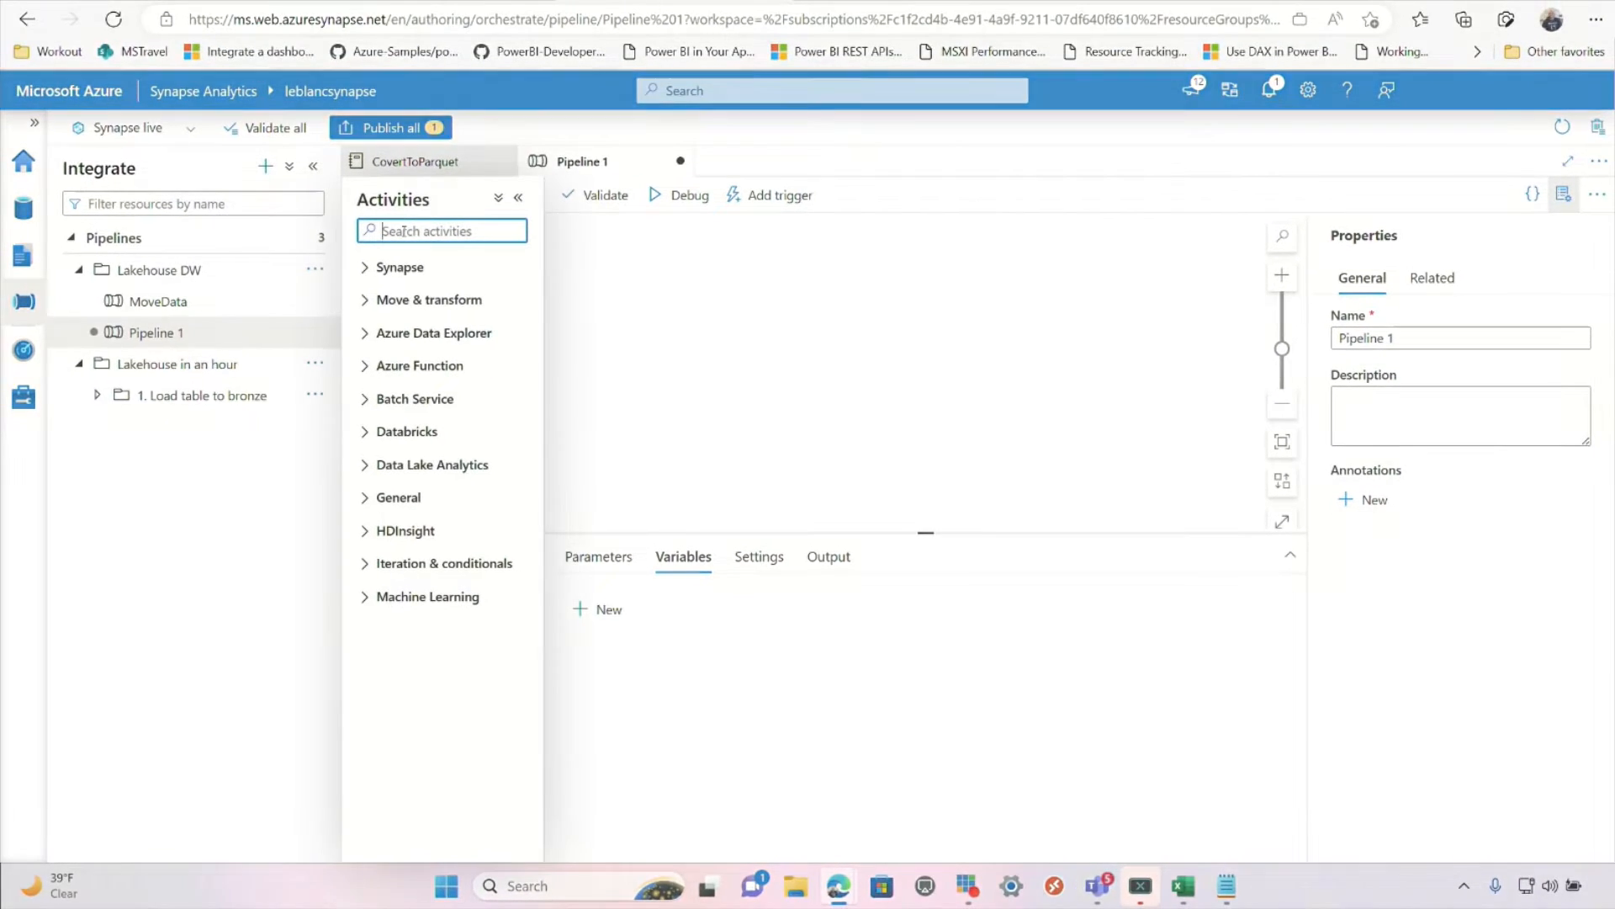
# - Search activities for 'not' and add the Synapse Notebook activity Notebook1 to the canvas
pyautogui.write('note')
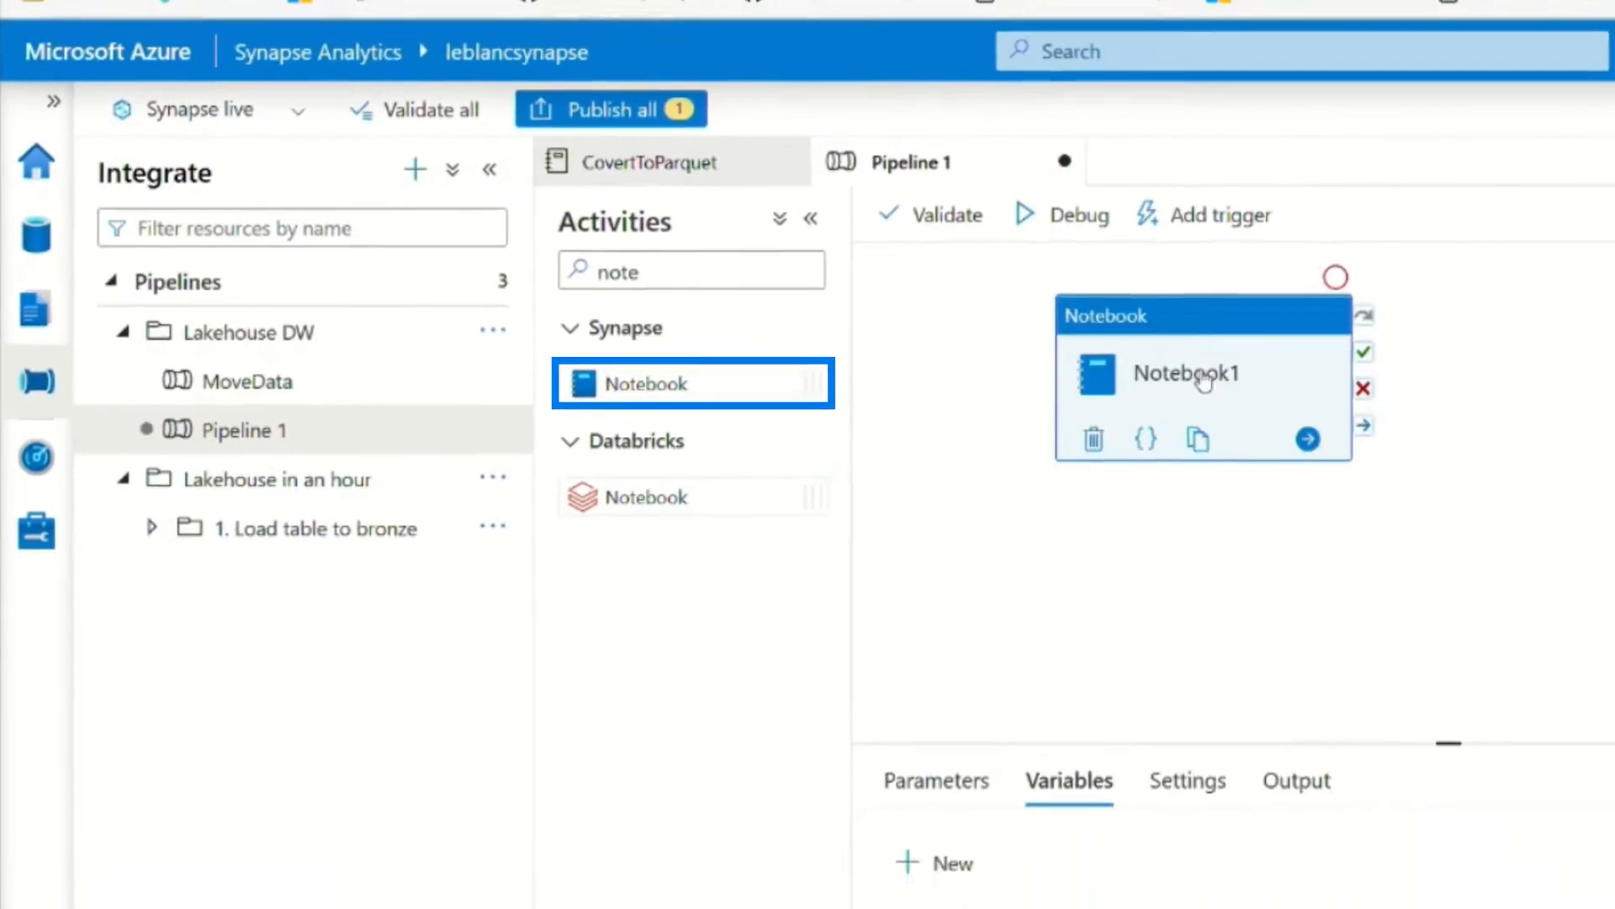
pyautogui.click(1187, 373)
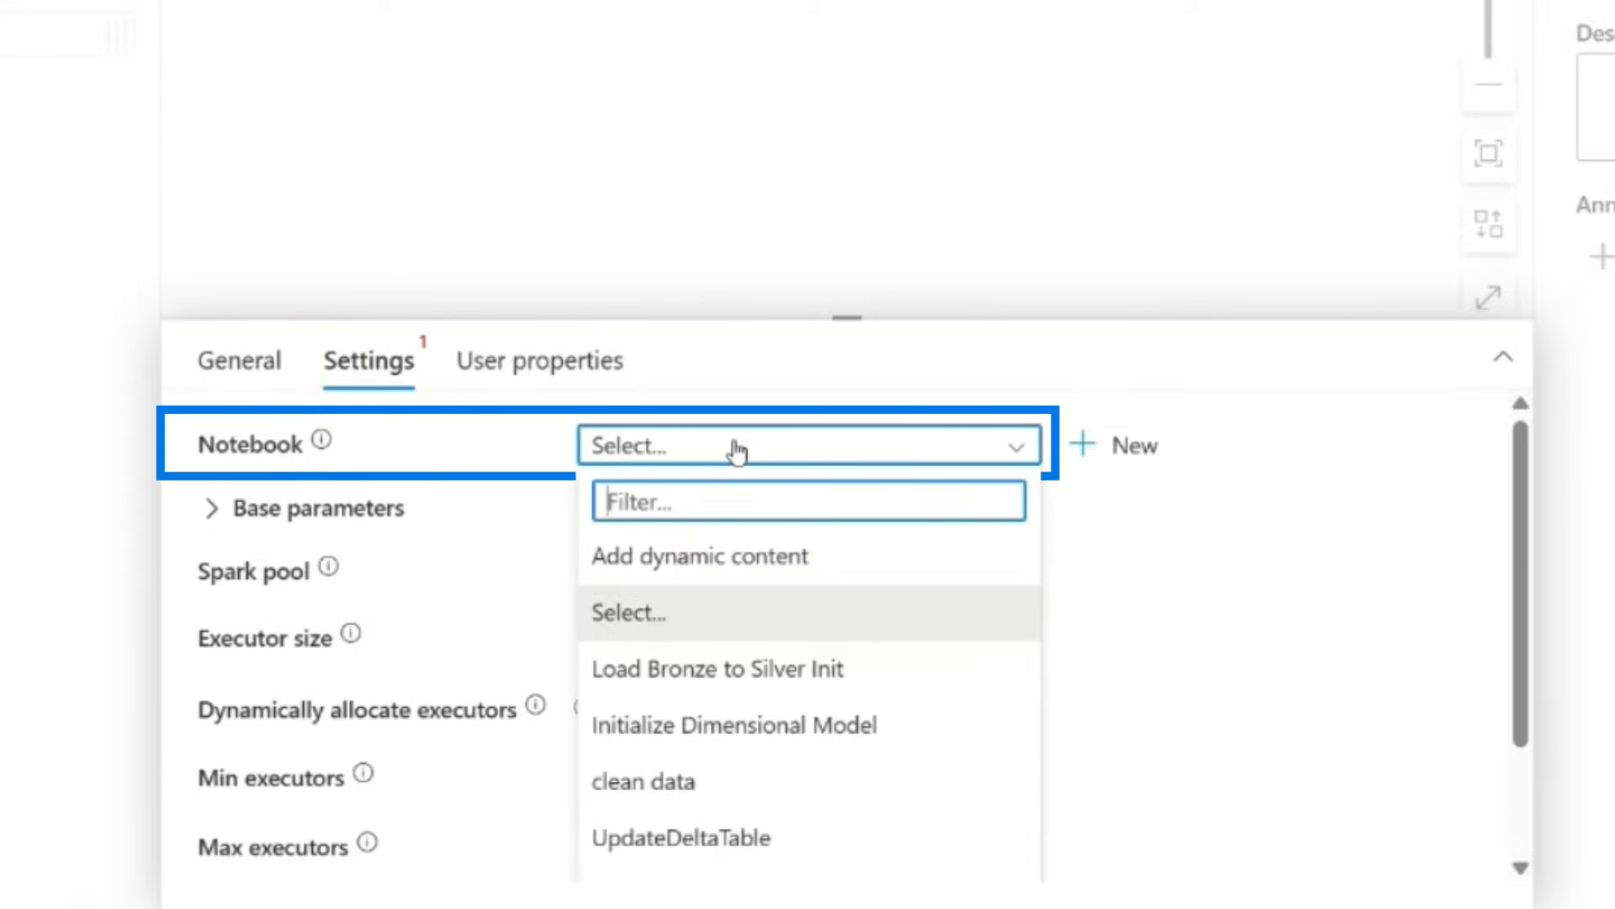
# - Set Notebook1 to run CovertToParquet on the leblancSpark pool with Small executors
pyautogui.write('conv')
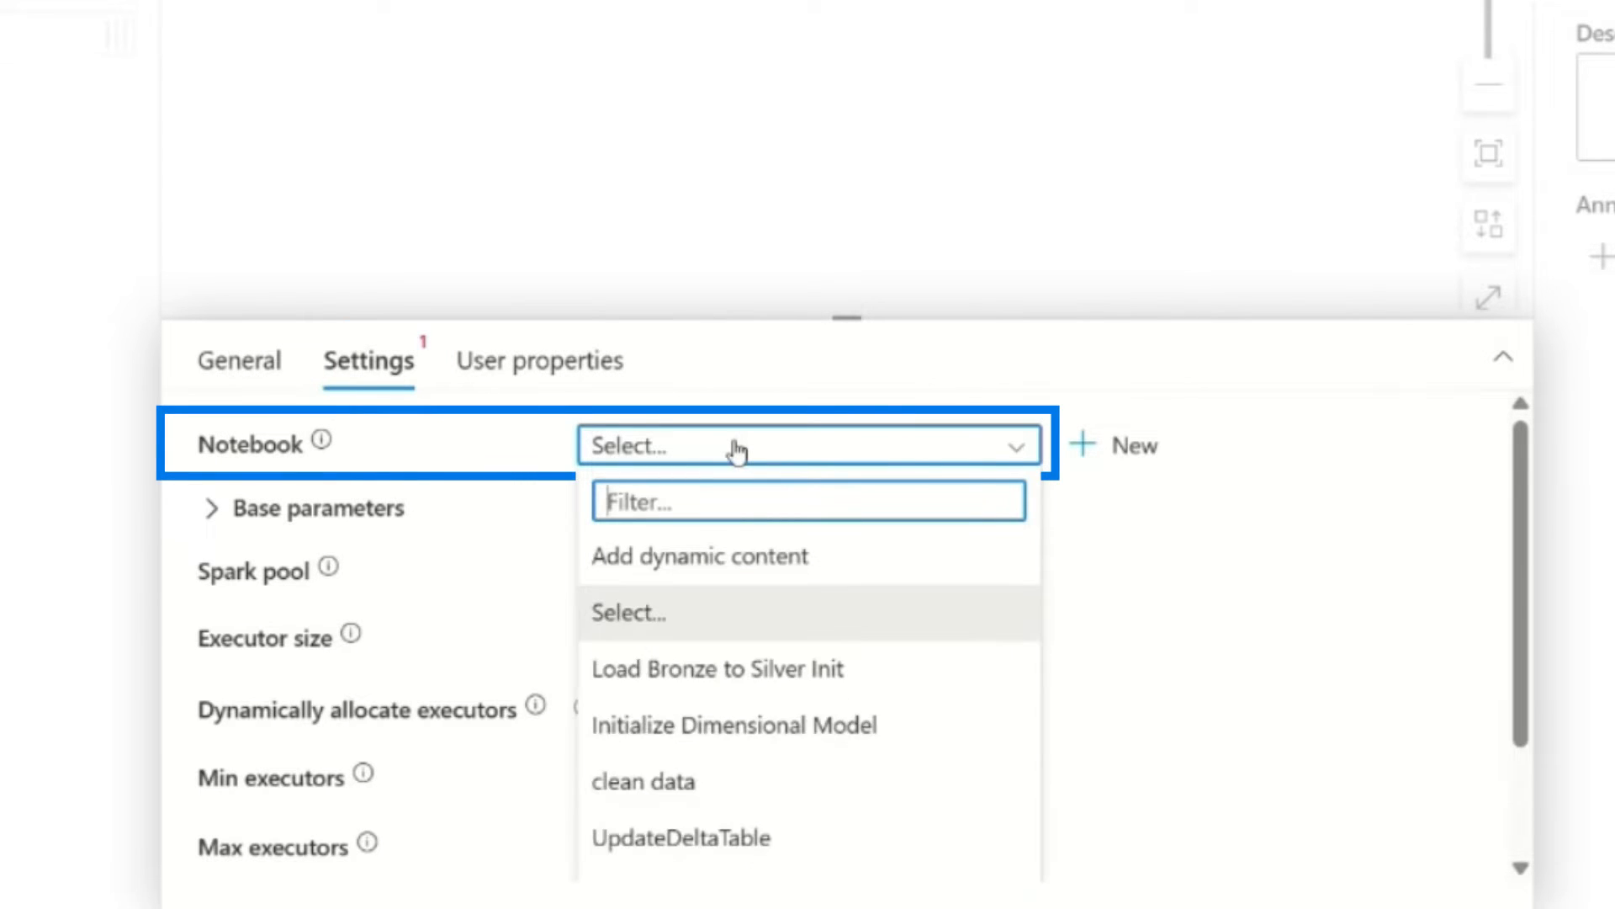
pyautogui.write('co')
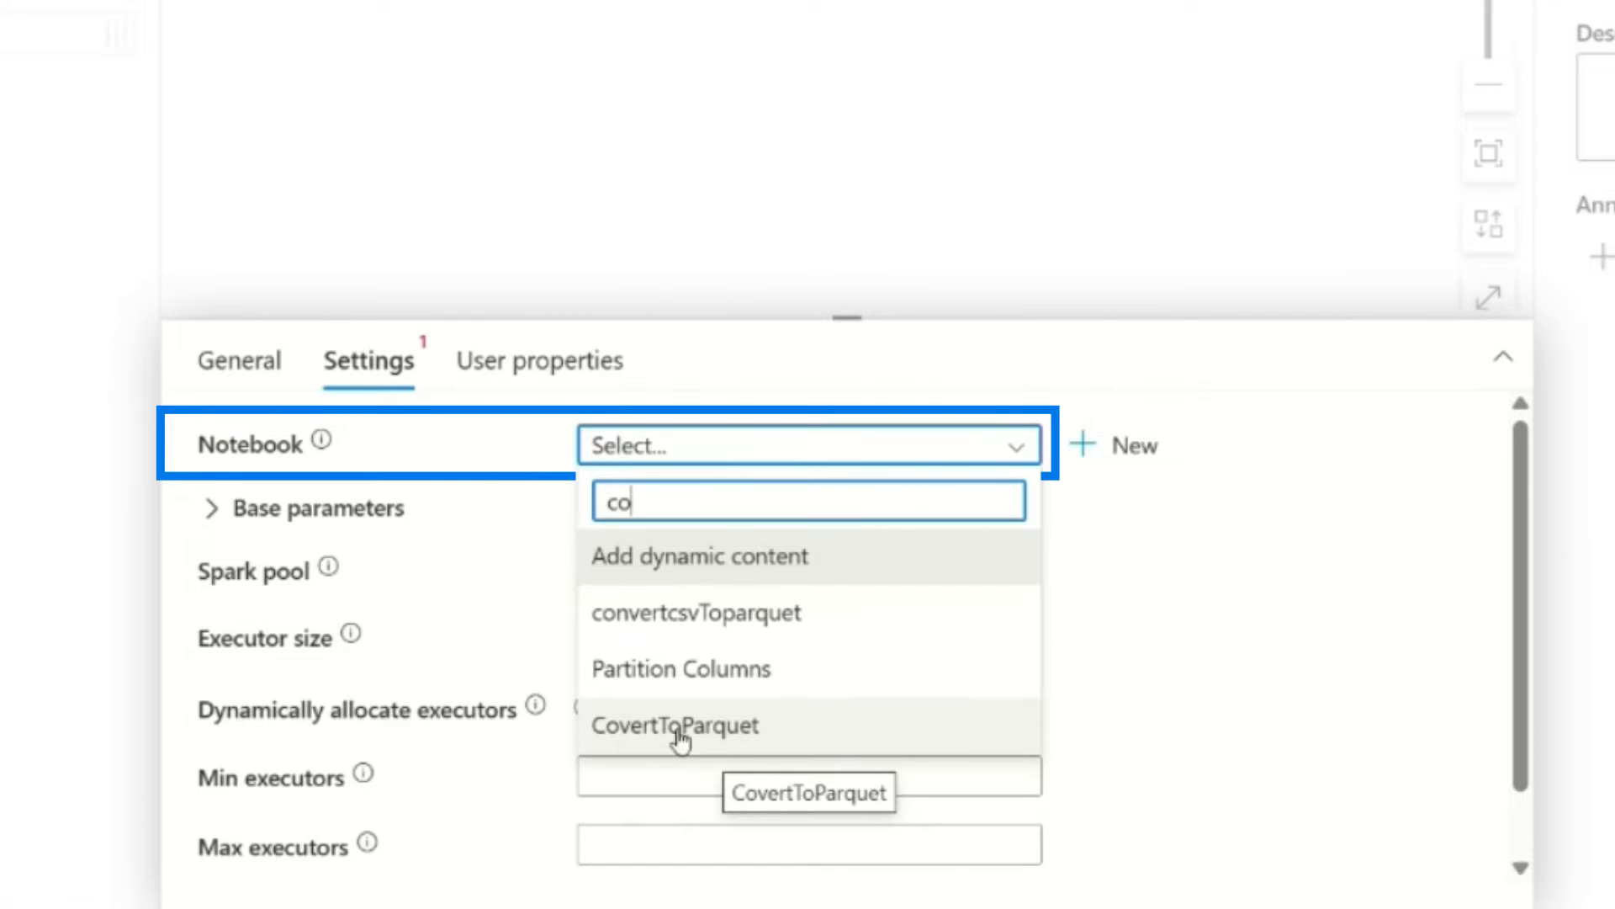
pyautogui.click(675, 725)
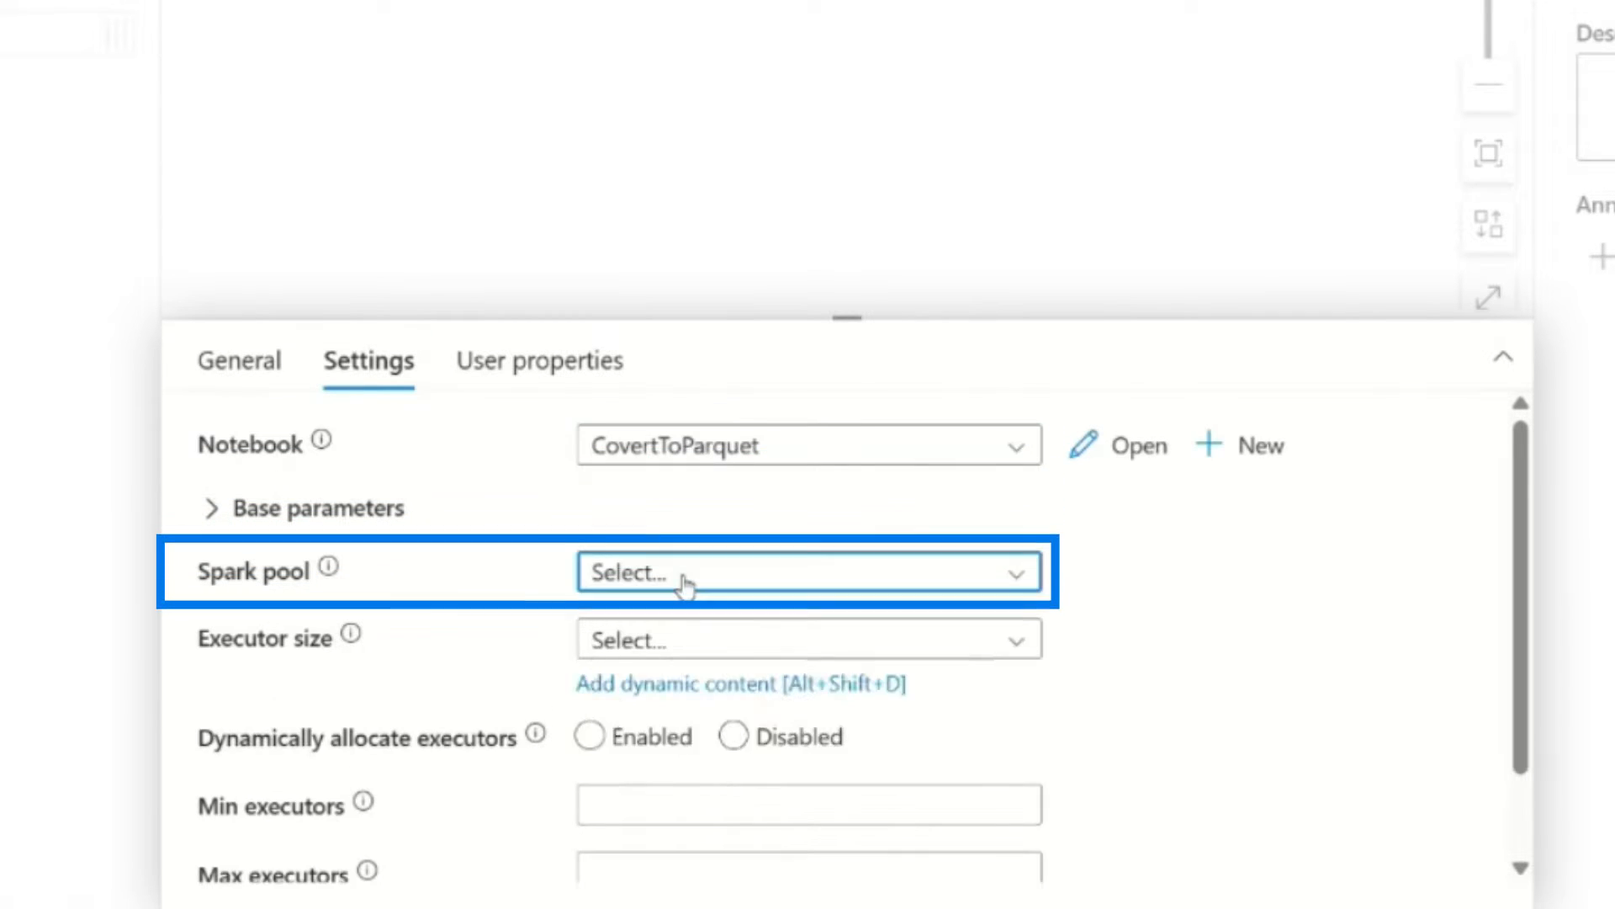
pyautogui.click(809, 572)
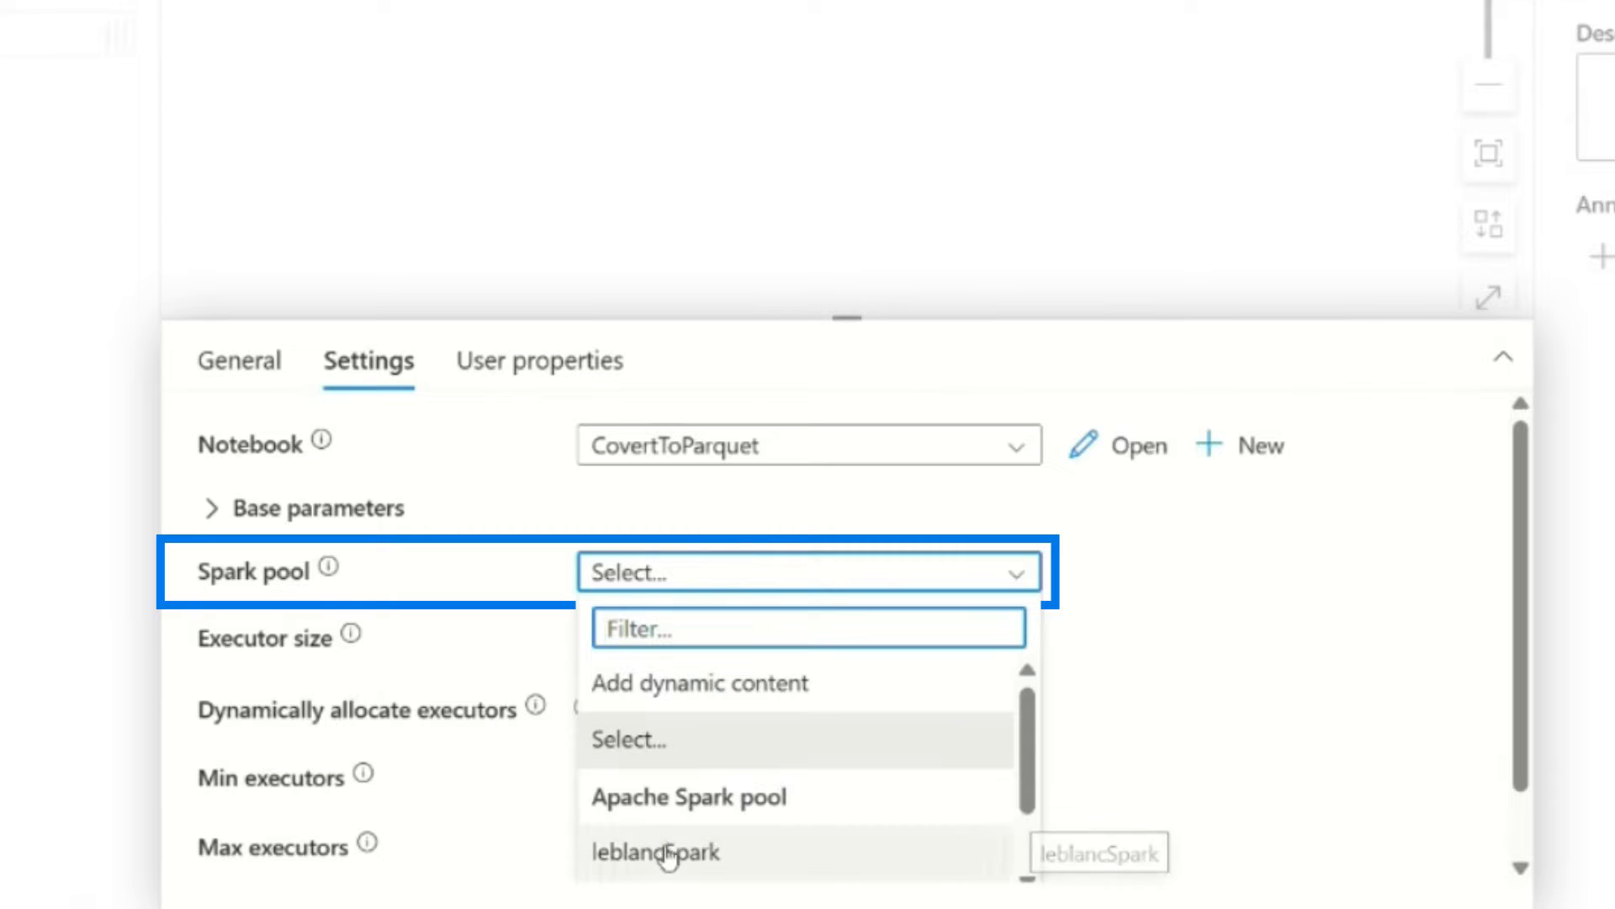
pyautogui.click(655, 852)
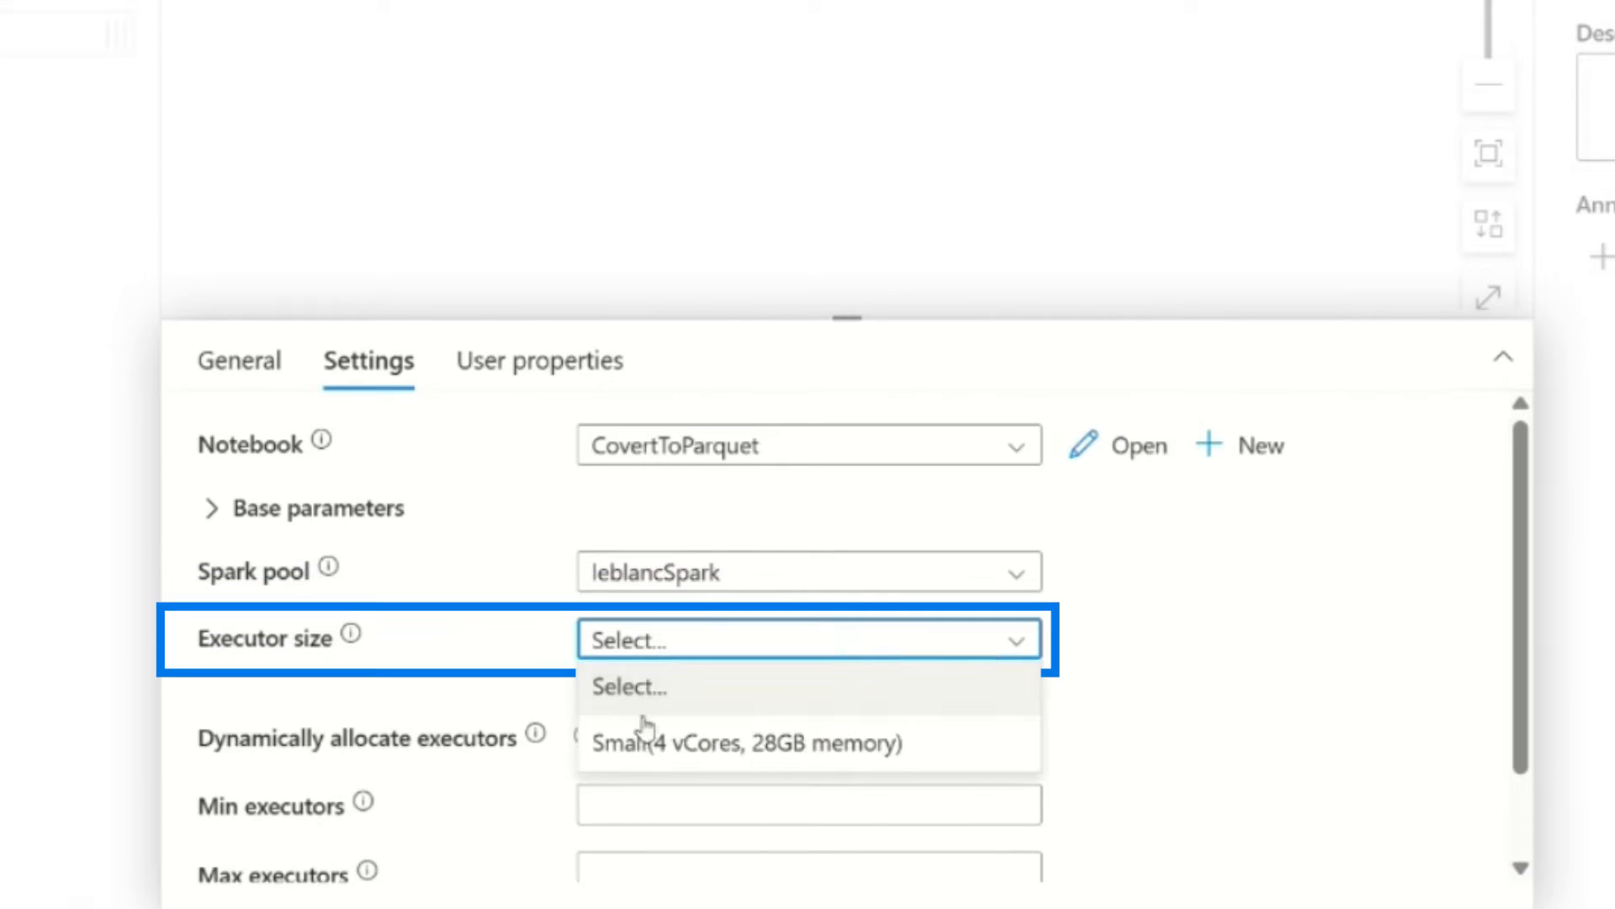
pyautogui.click(746, 743)
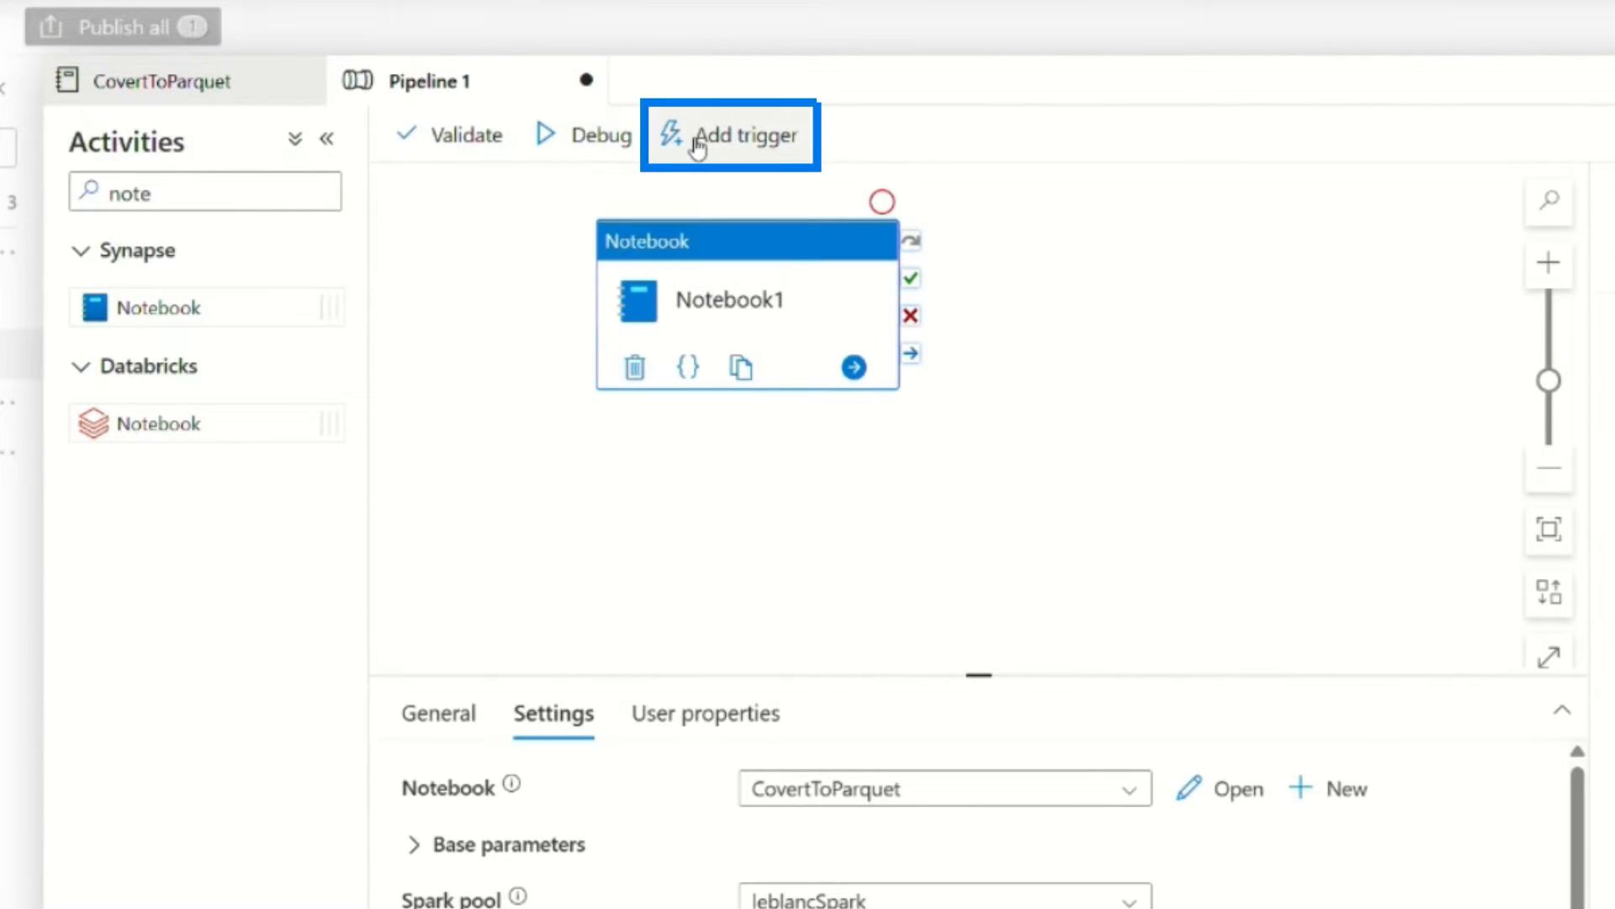
# - Draft a Schedule trigger recurring in days, then close Pipeline 1, discarding changes
pyautogui.click(744, 134)
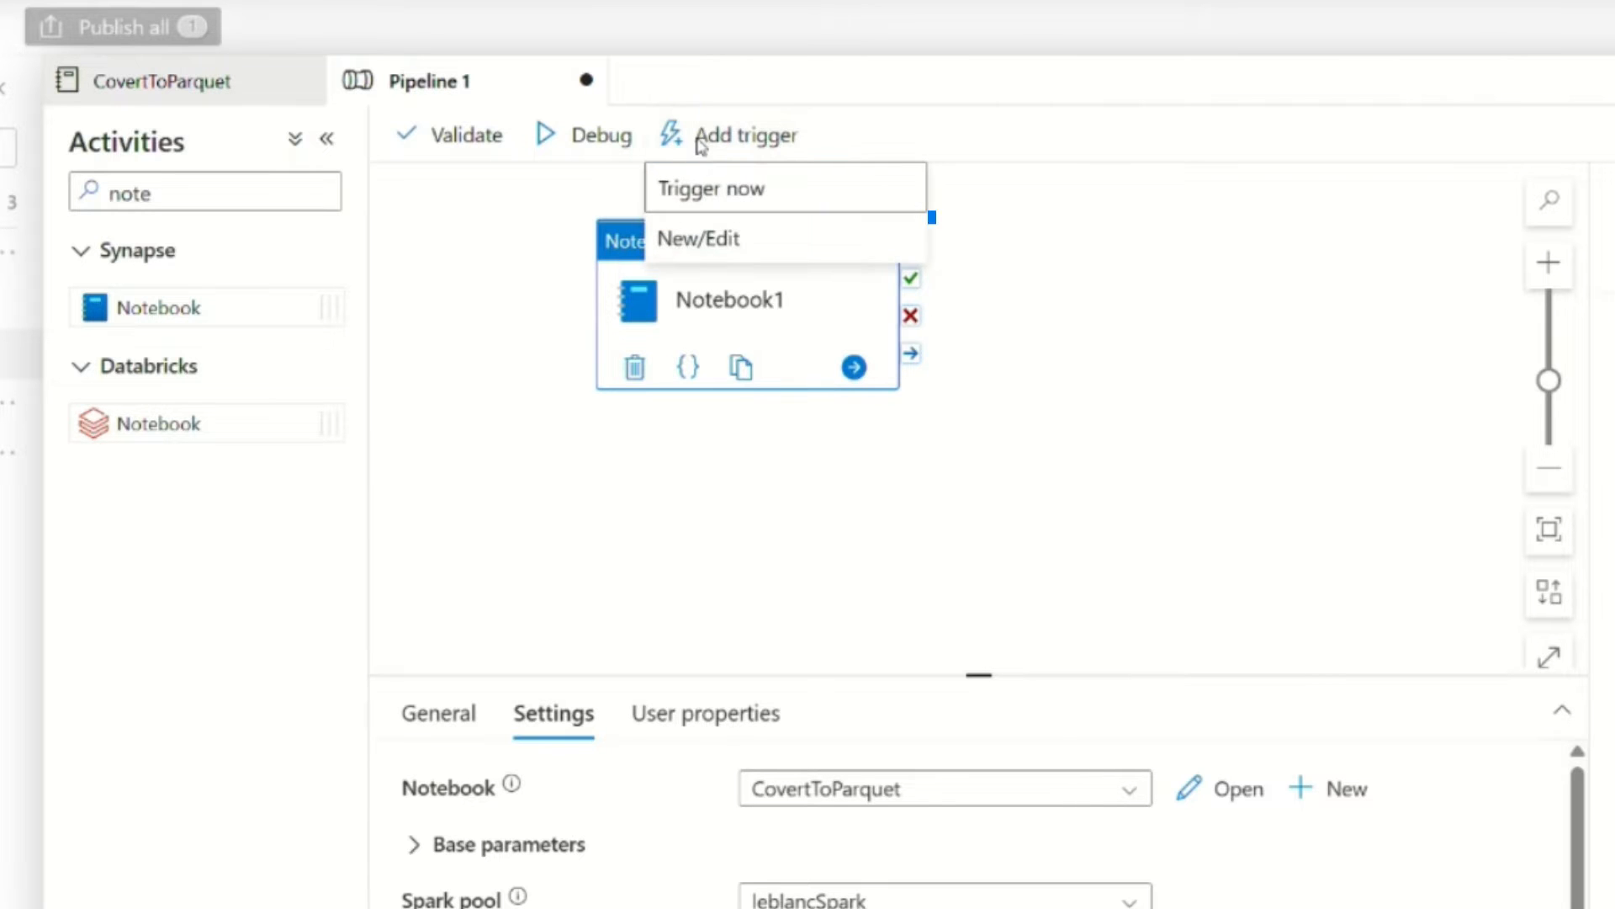
pyautogui.click(698, 238)
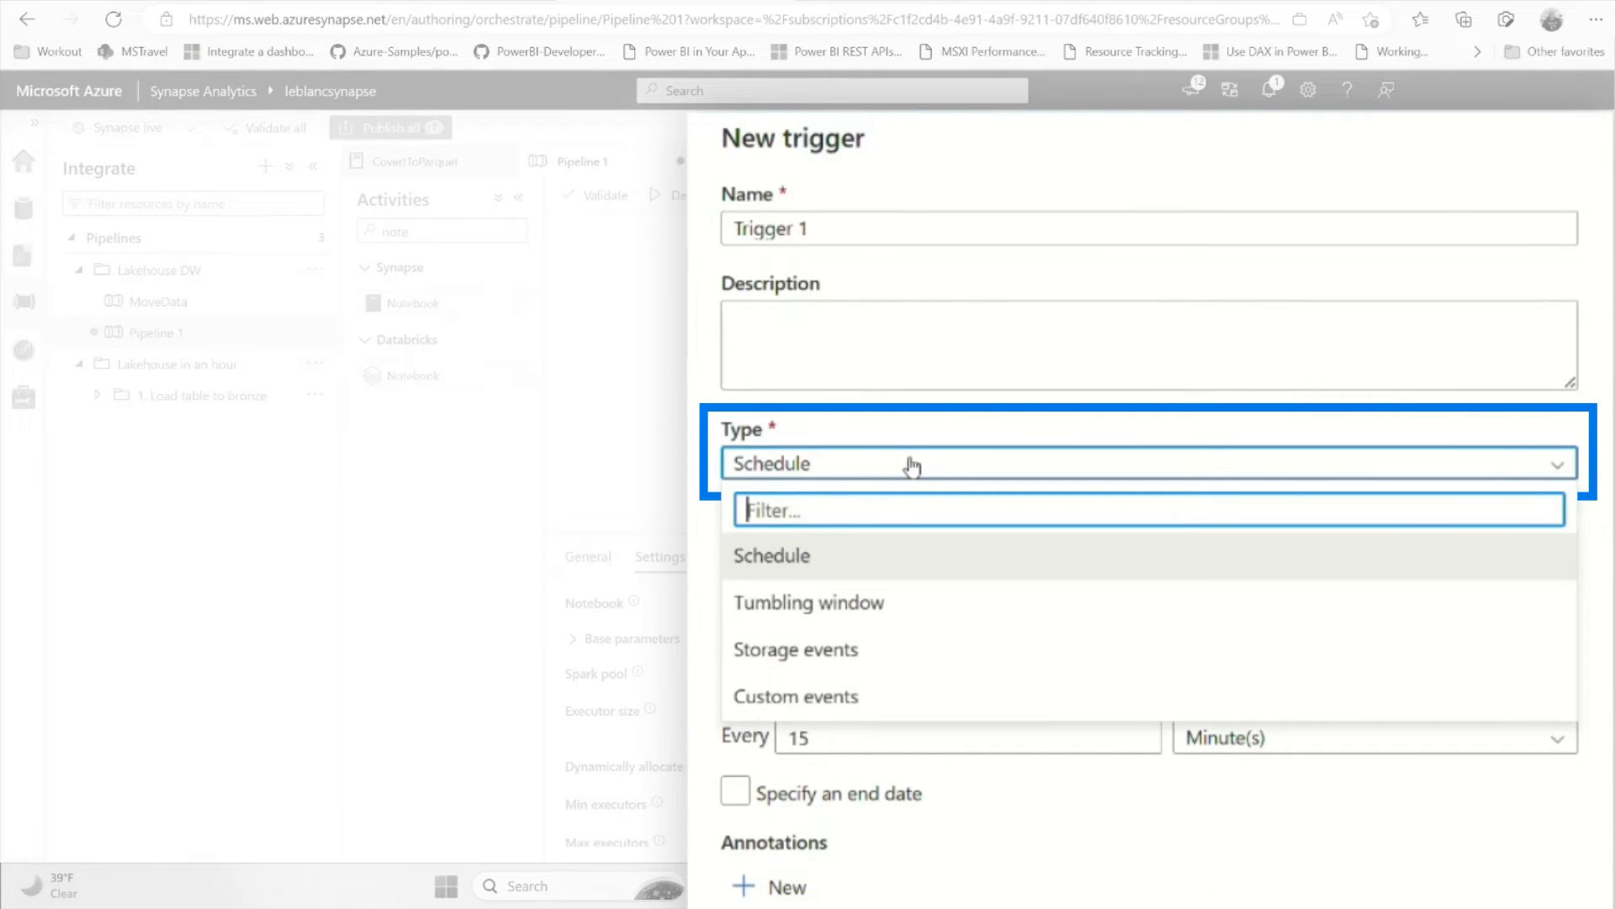
pyautogui.click(771, 555)
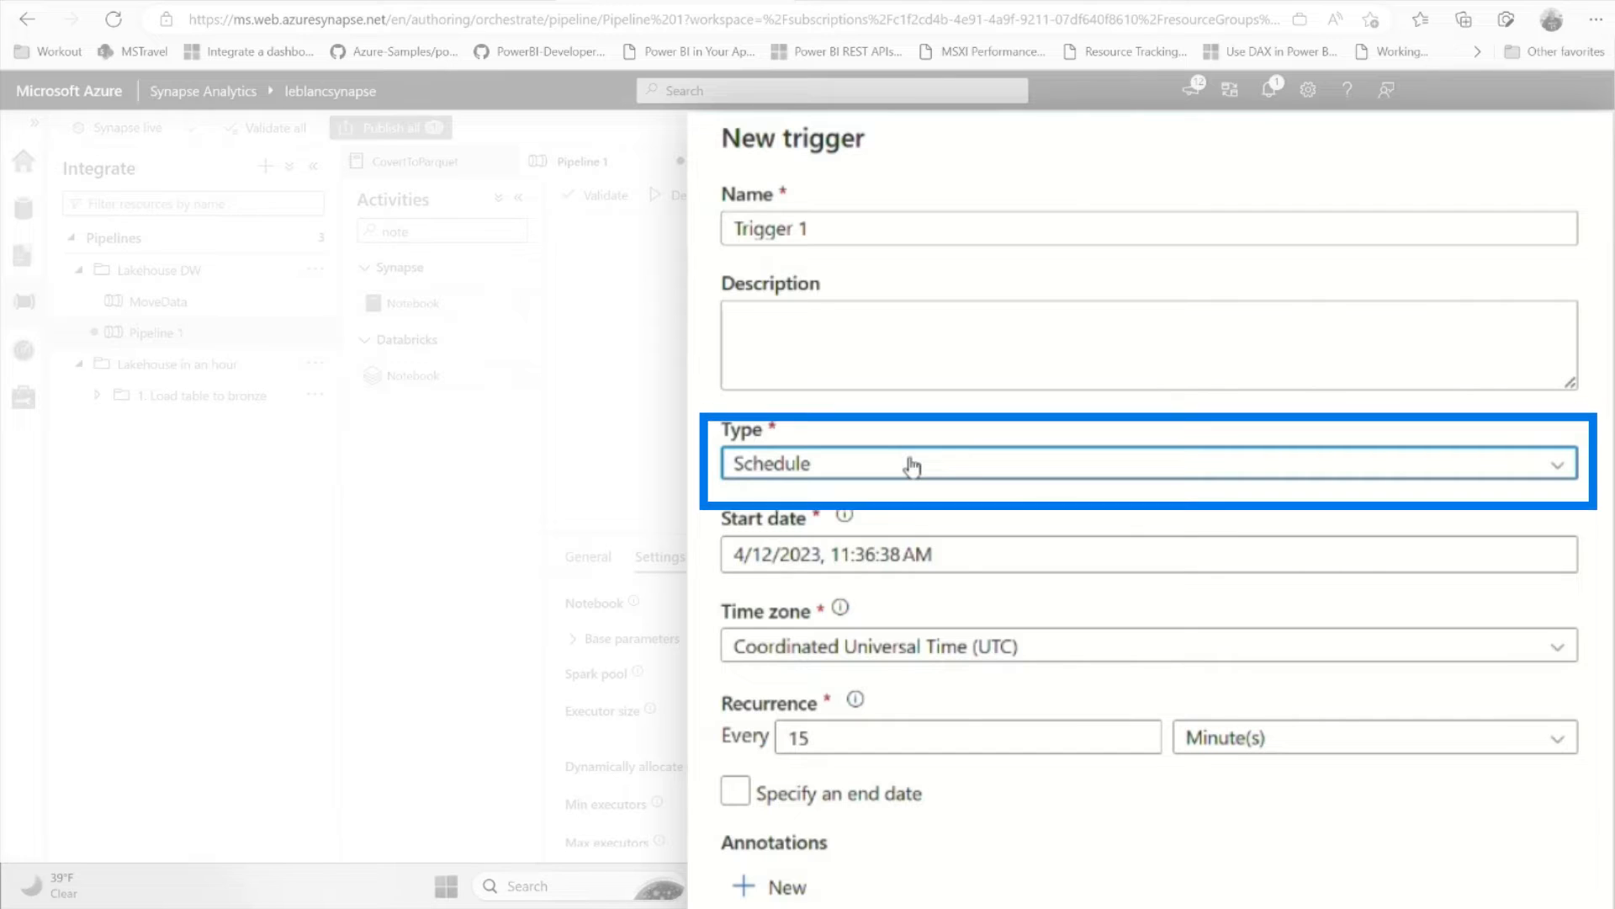
pyautogui.scroll(-3)
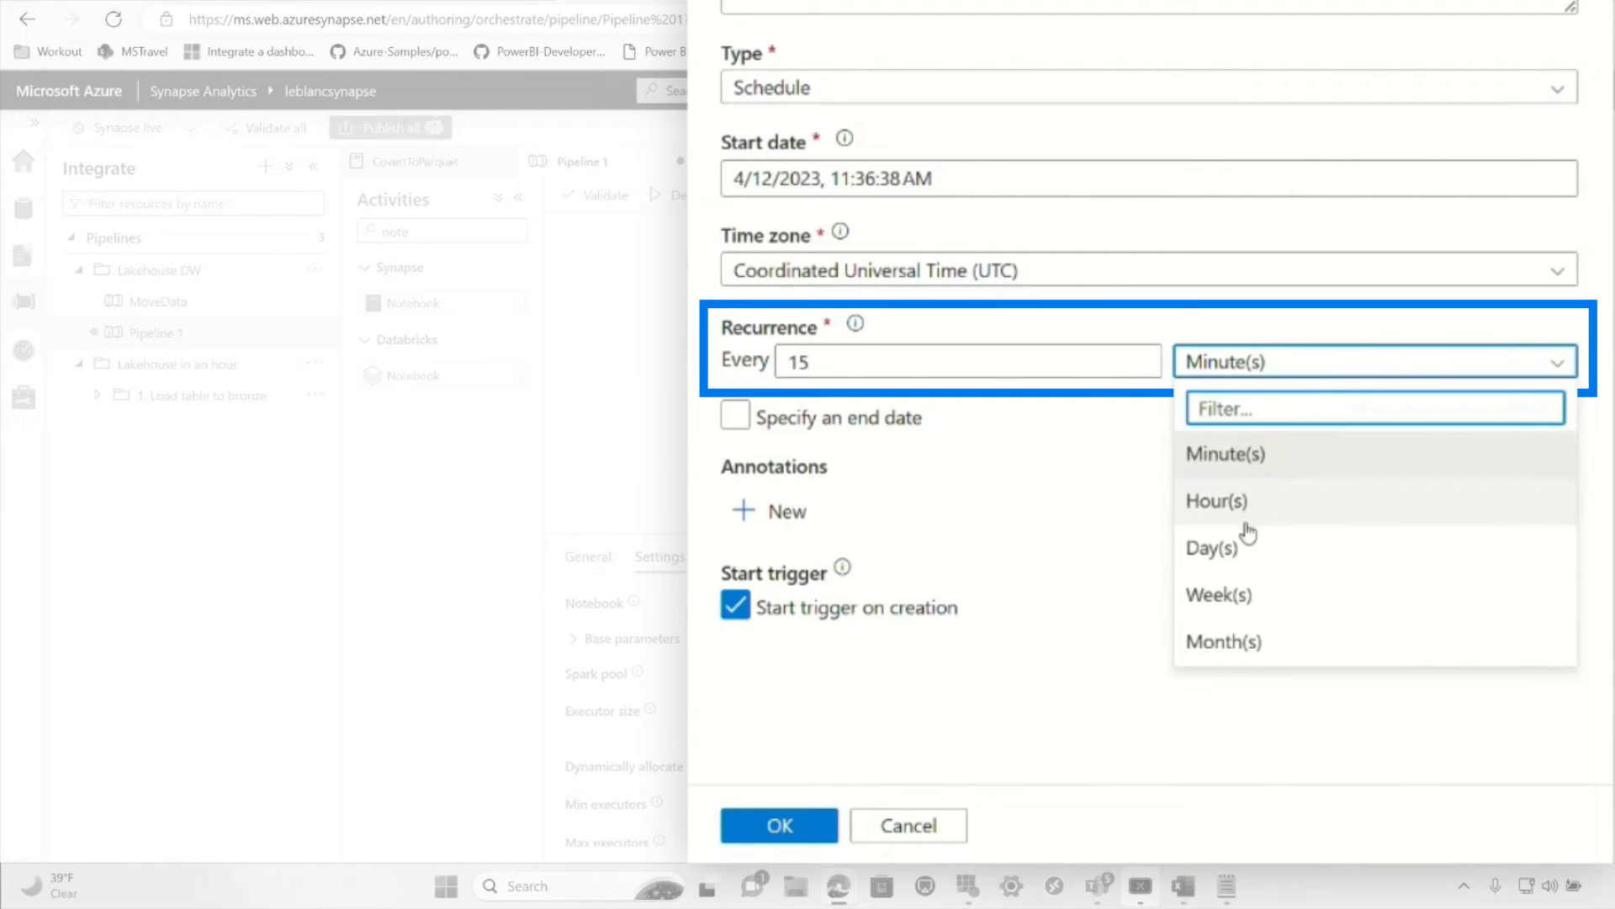
pyautogui.click(1212, 547)
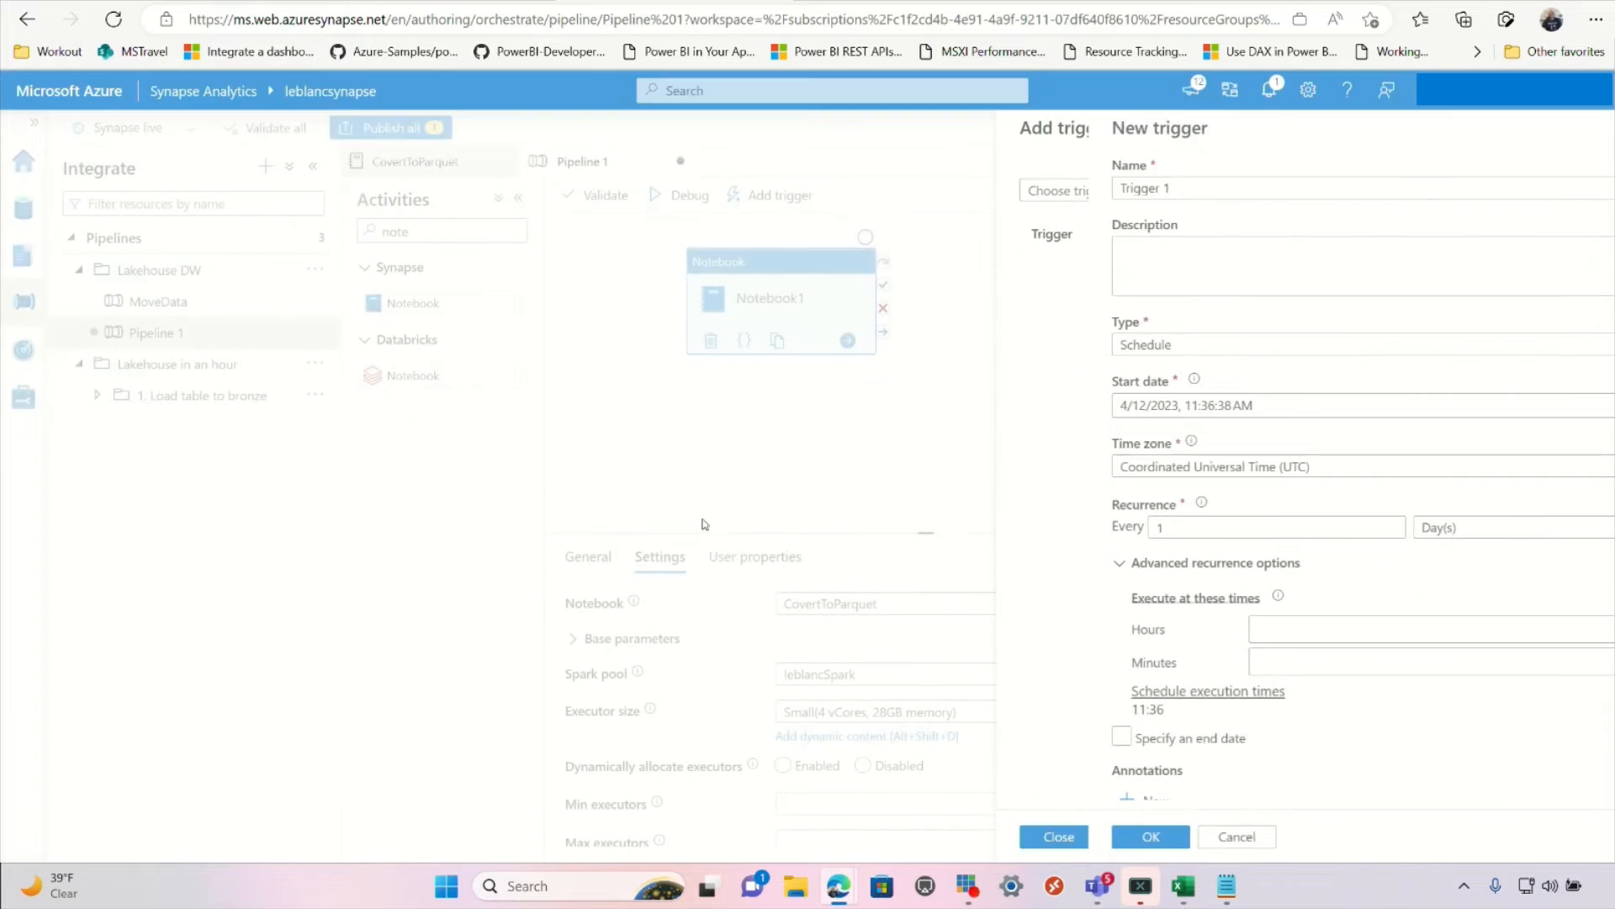
pyautogui.click(1236, 835)
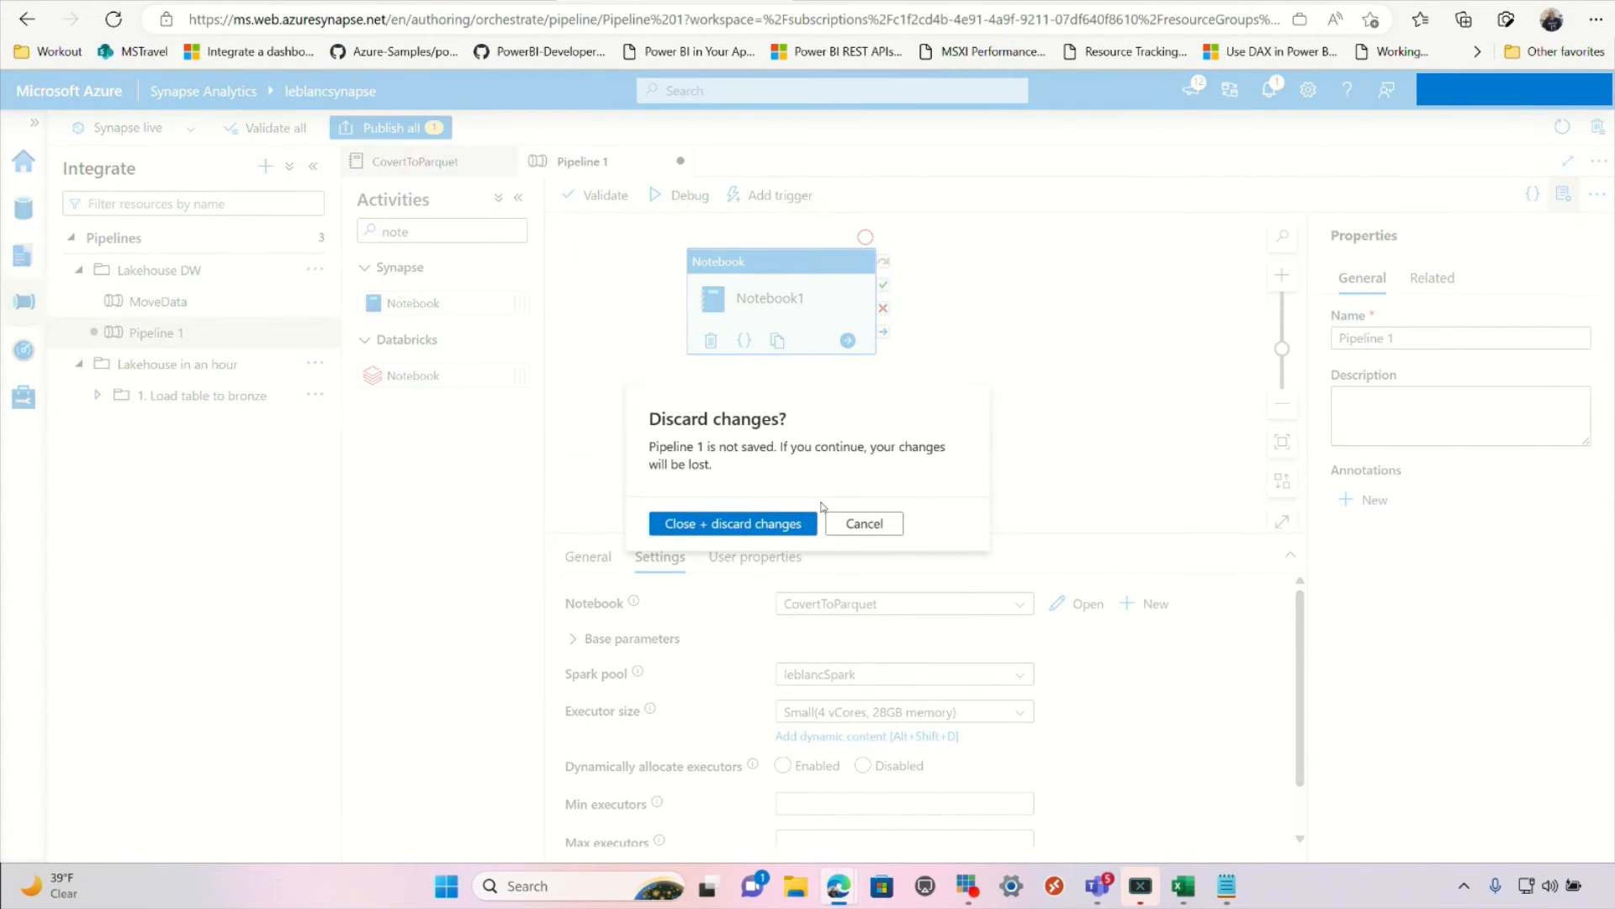
pyautogui.click(733, 523)
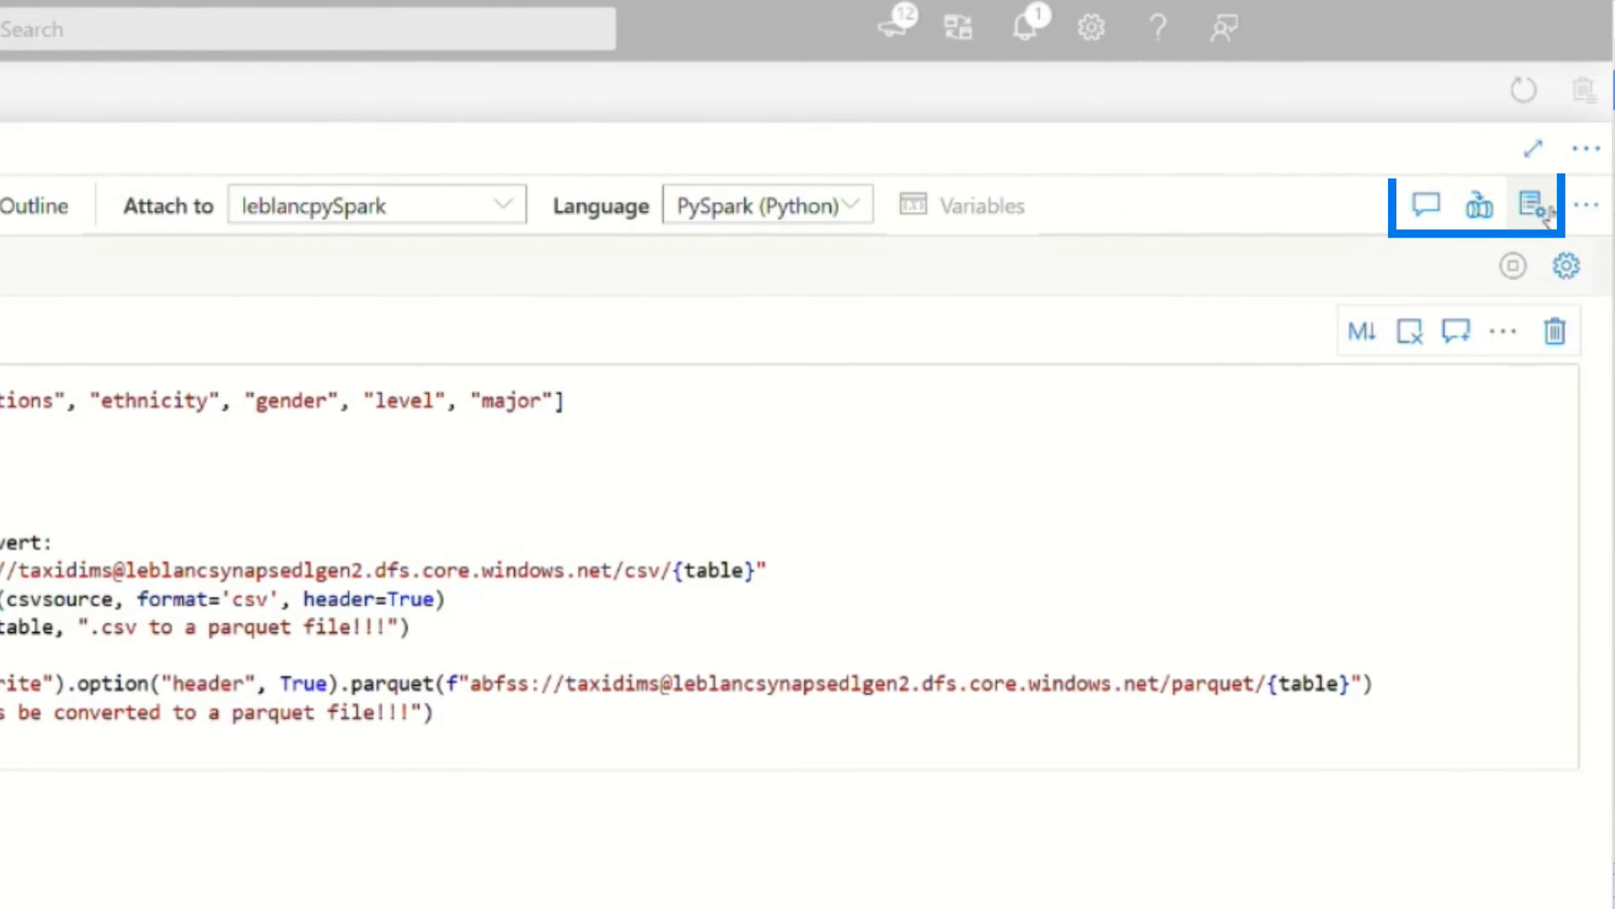
pyautogui.moveTo(1478, 202)
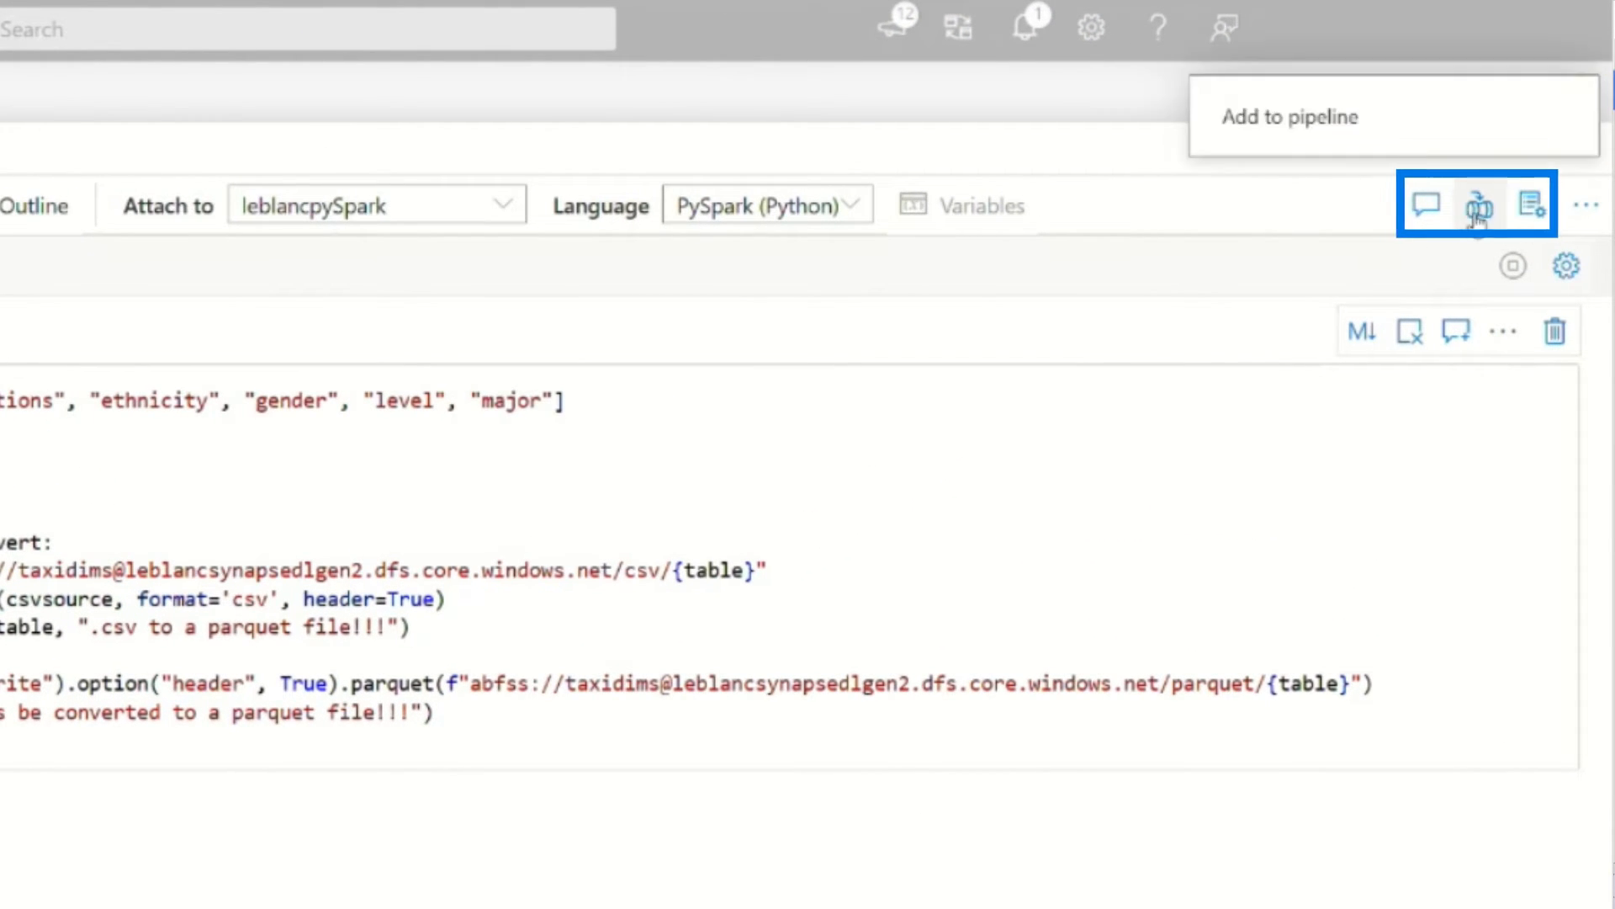
# - Add the CovertToParquet notebook to a new pipeline from its Add to pipeline menu
pyautogui.click(1480, 203)
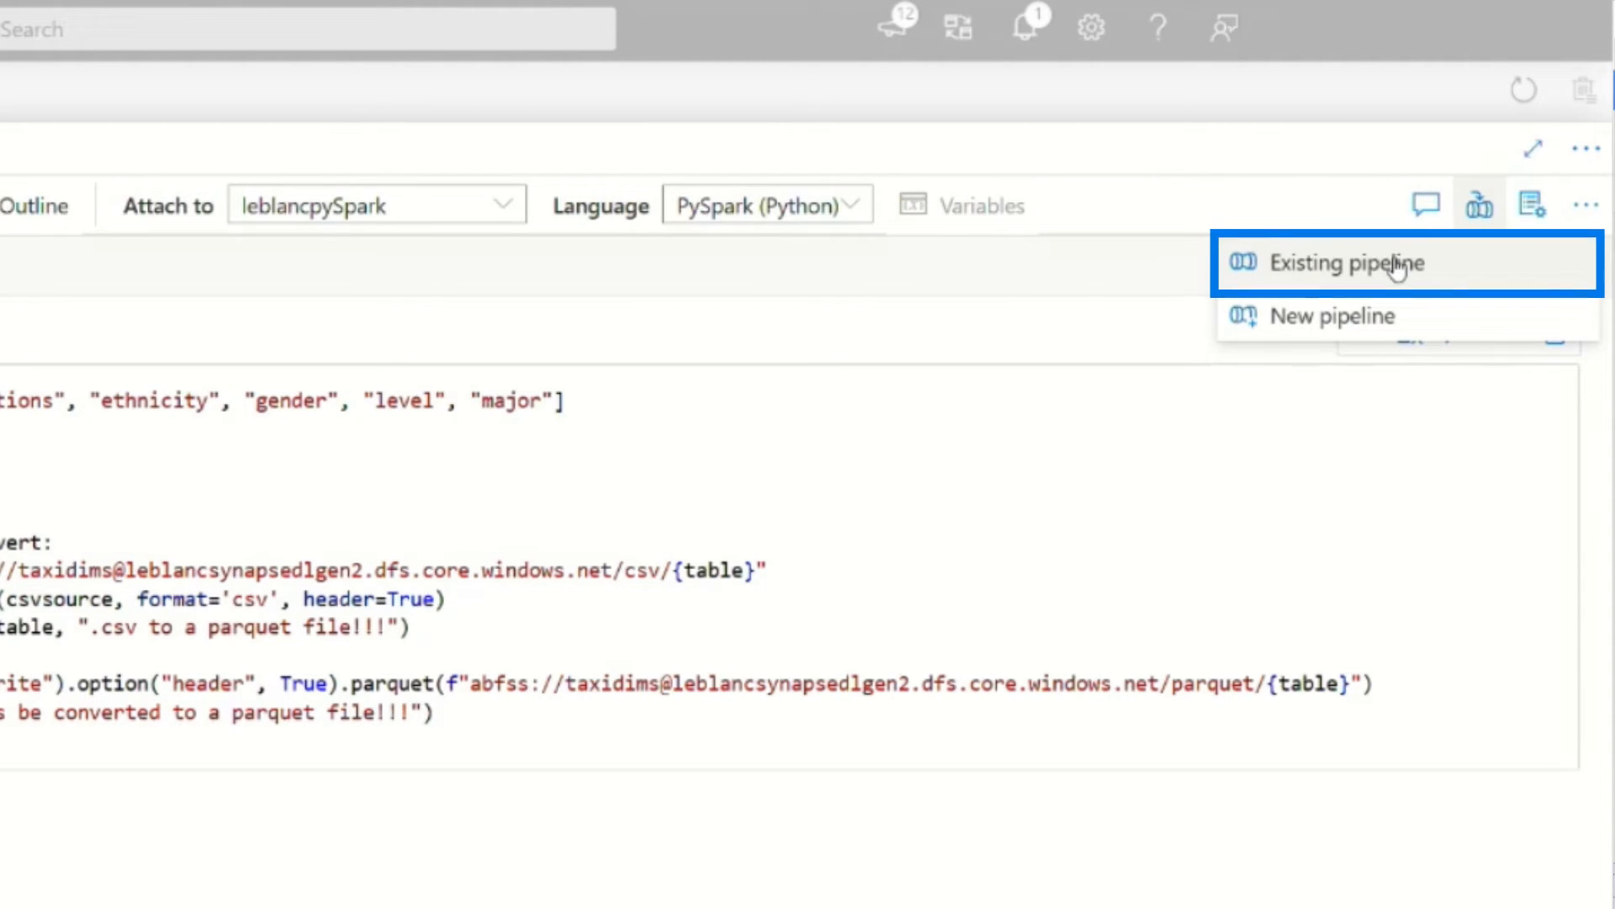
pyautogui.click(1347, 263)
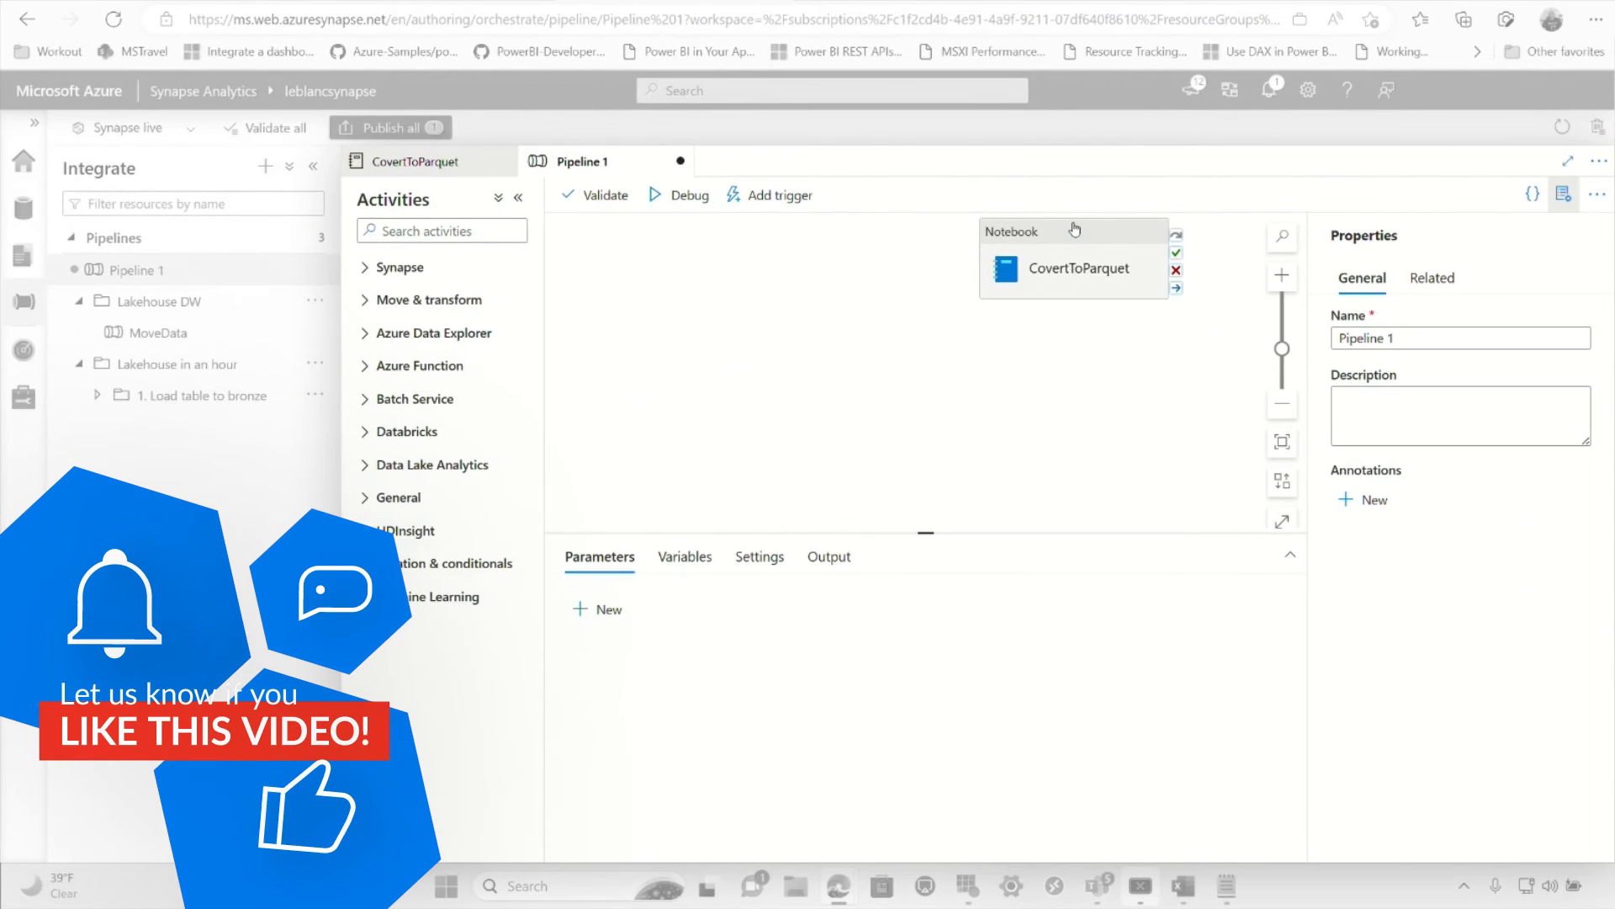
pyautogui.click(1071, 267)
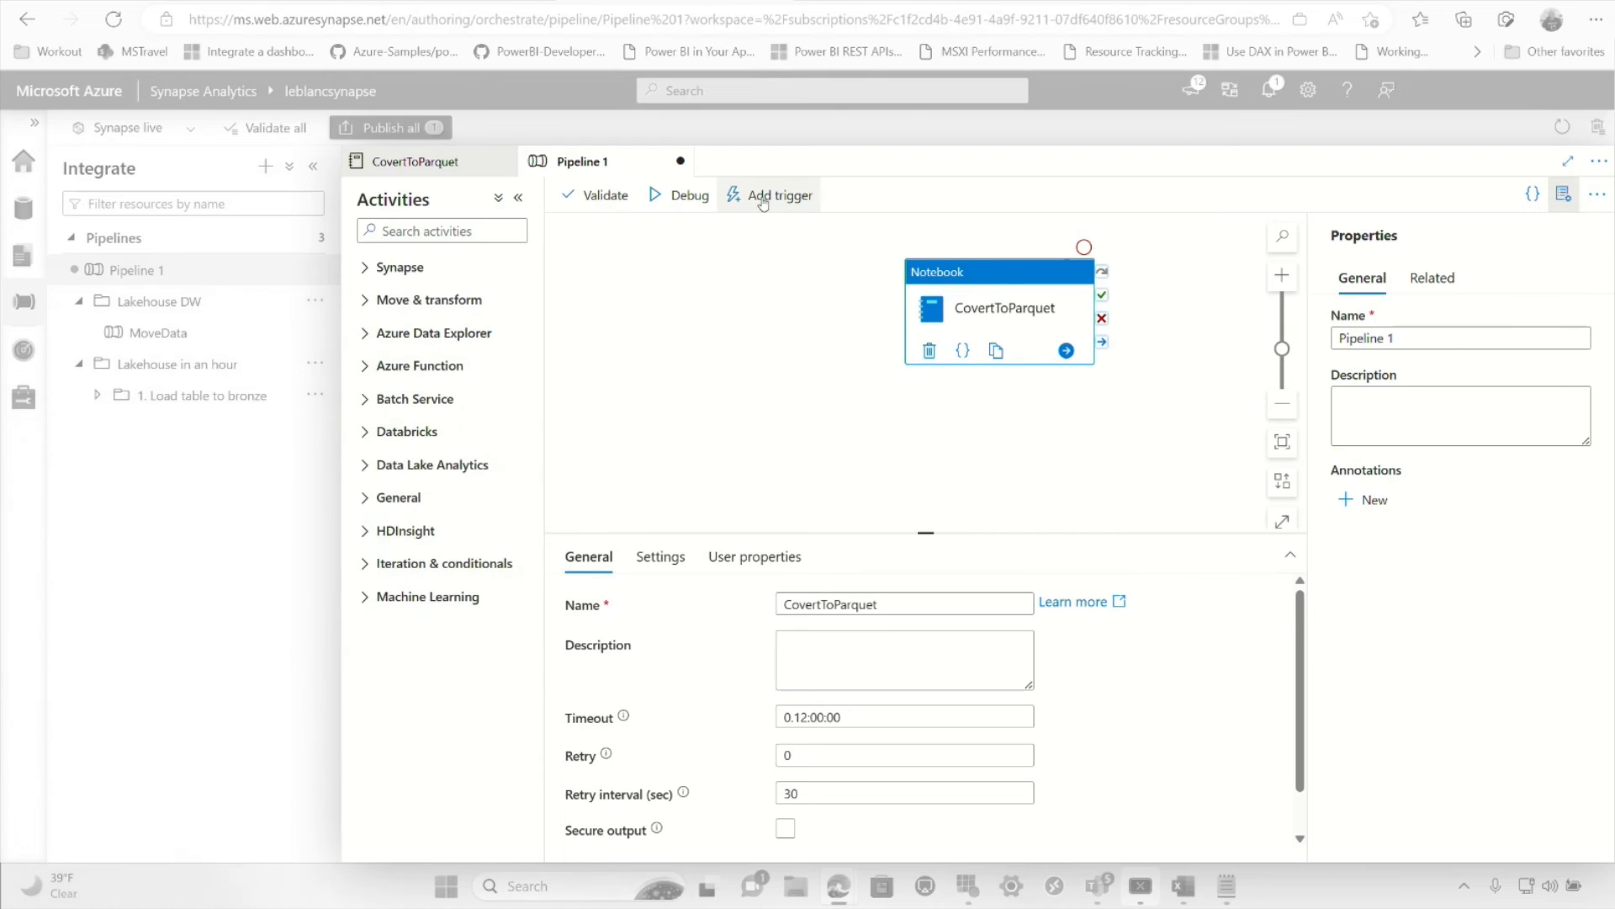
pyautogui.moveTo(770, 194)
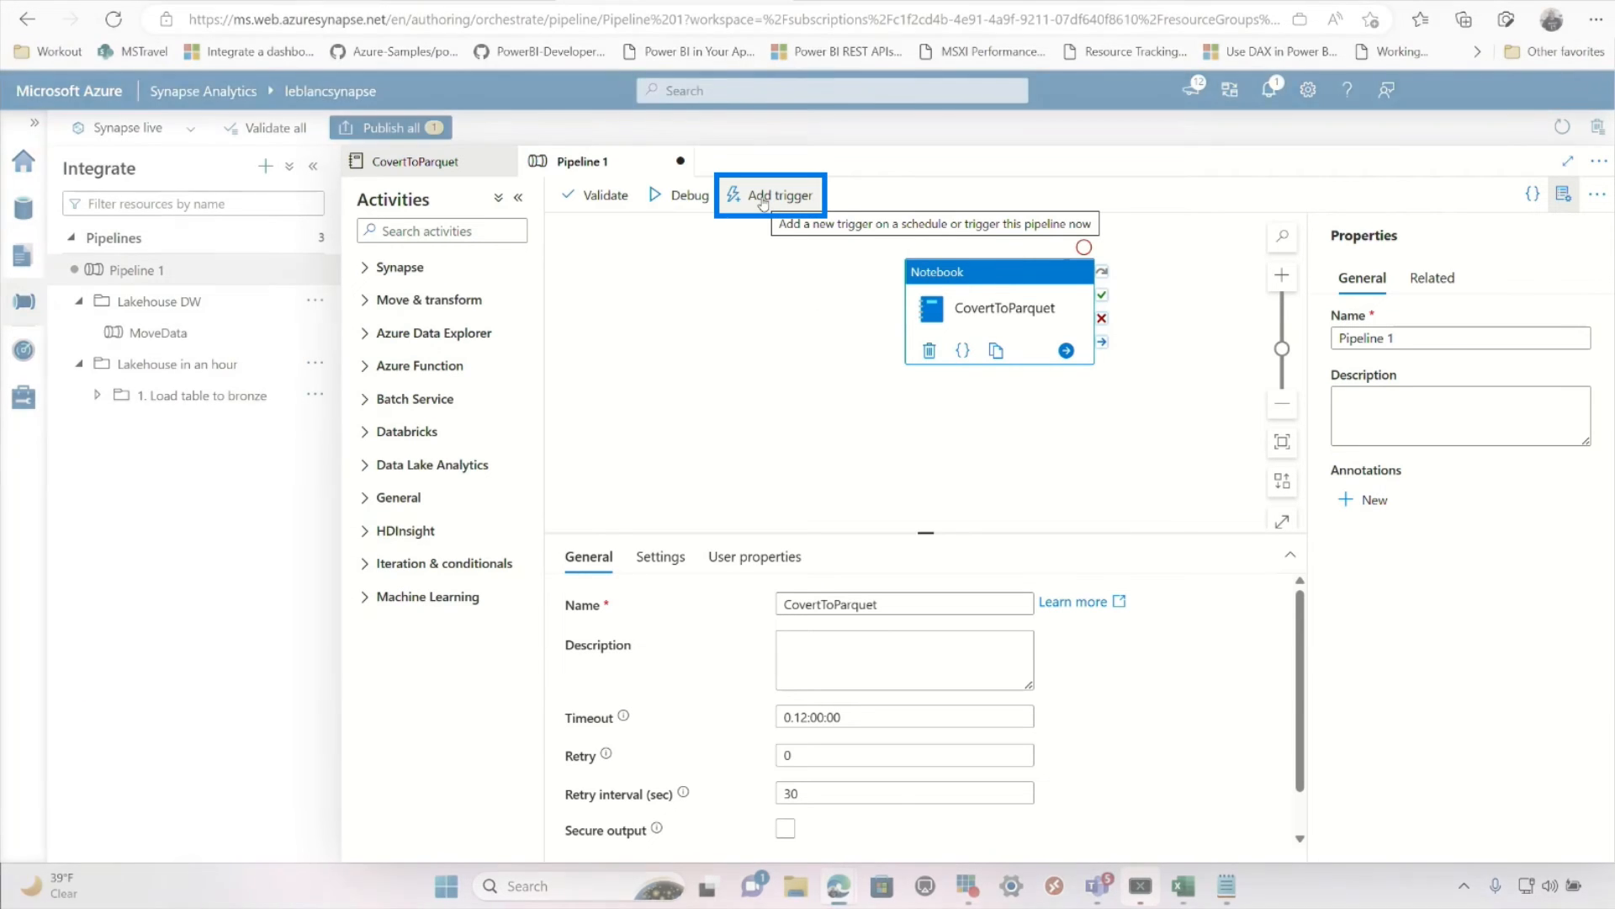